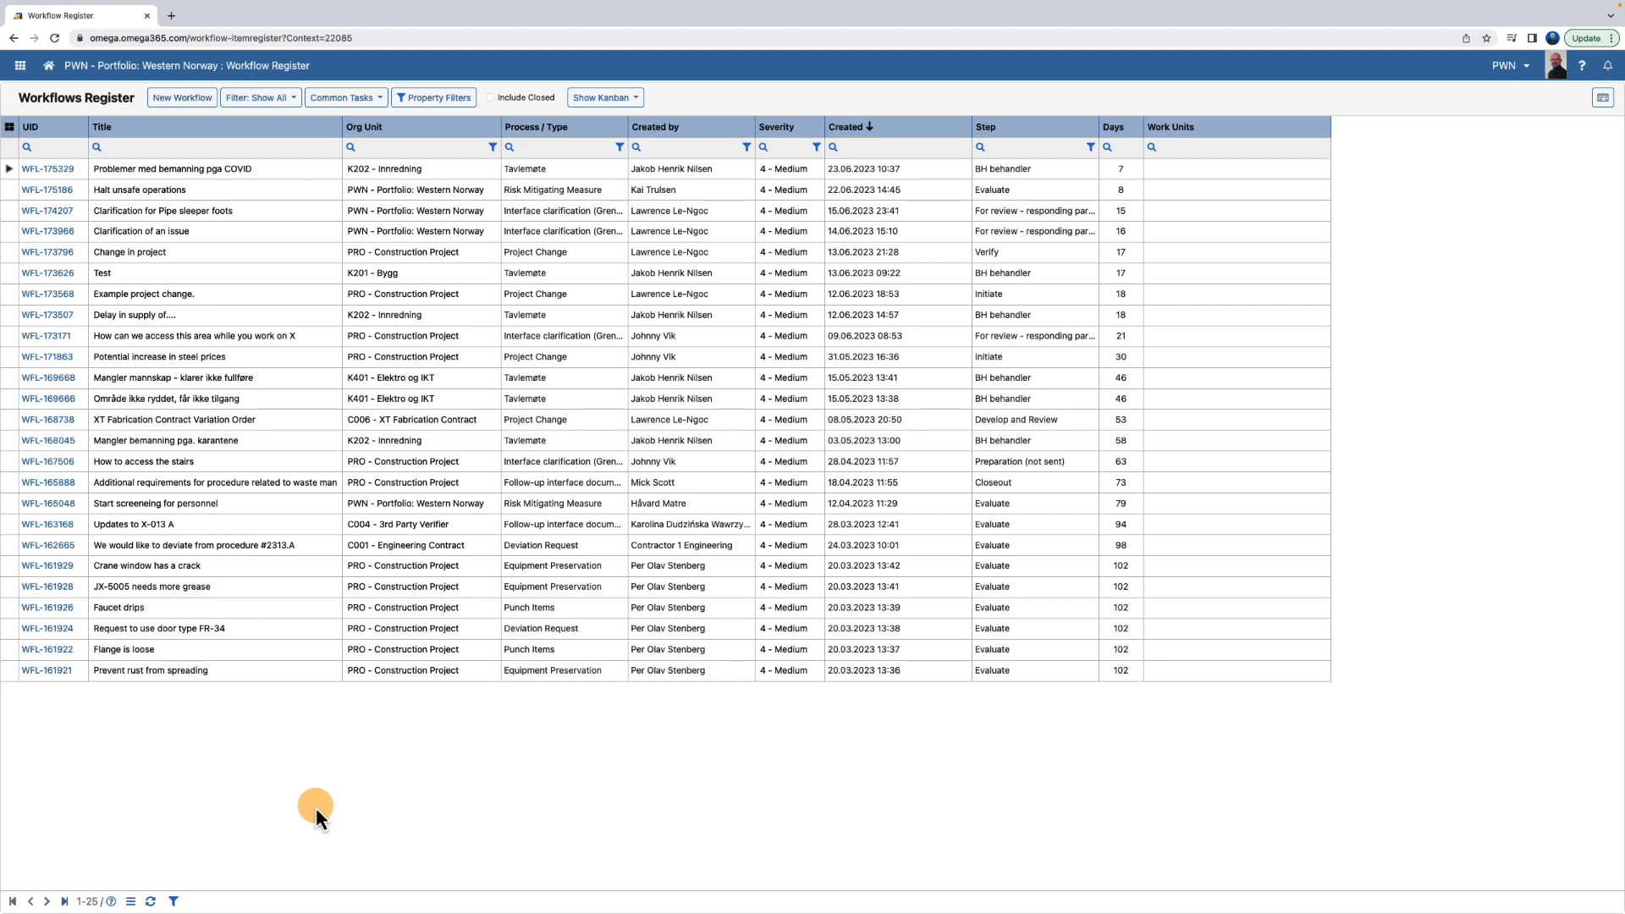
mouse_move(327, 808)
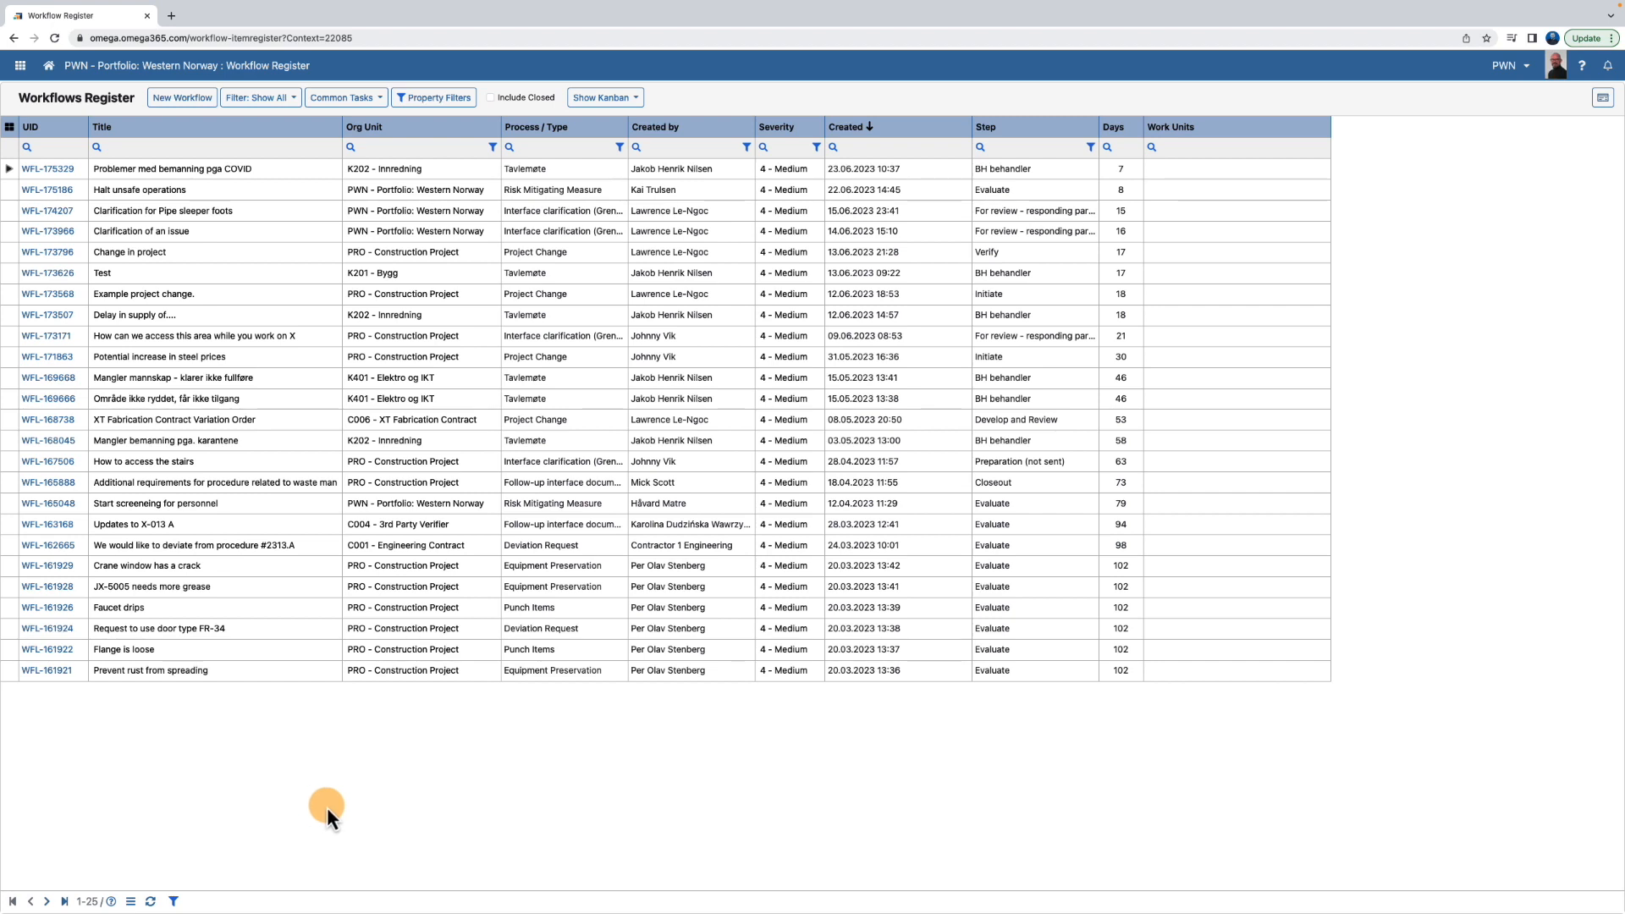
mouse_move(477, 801)
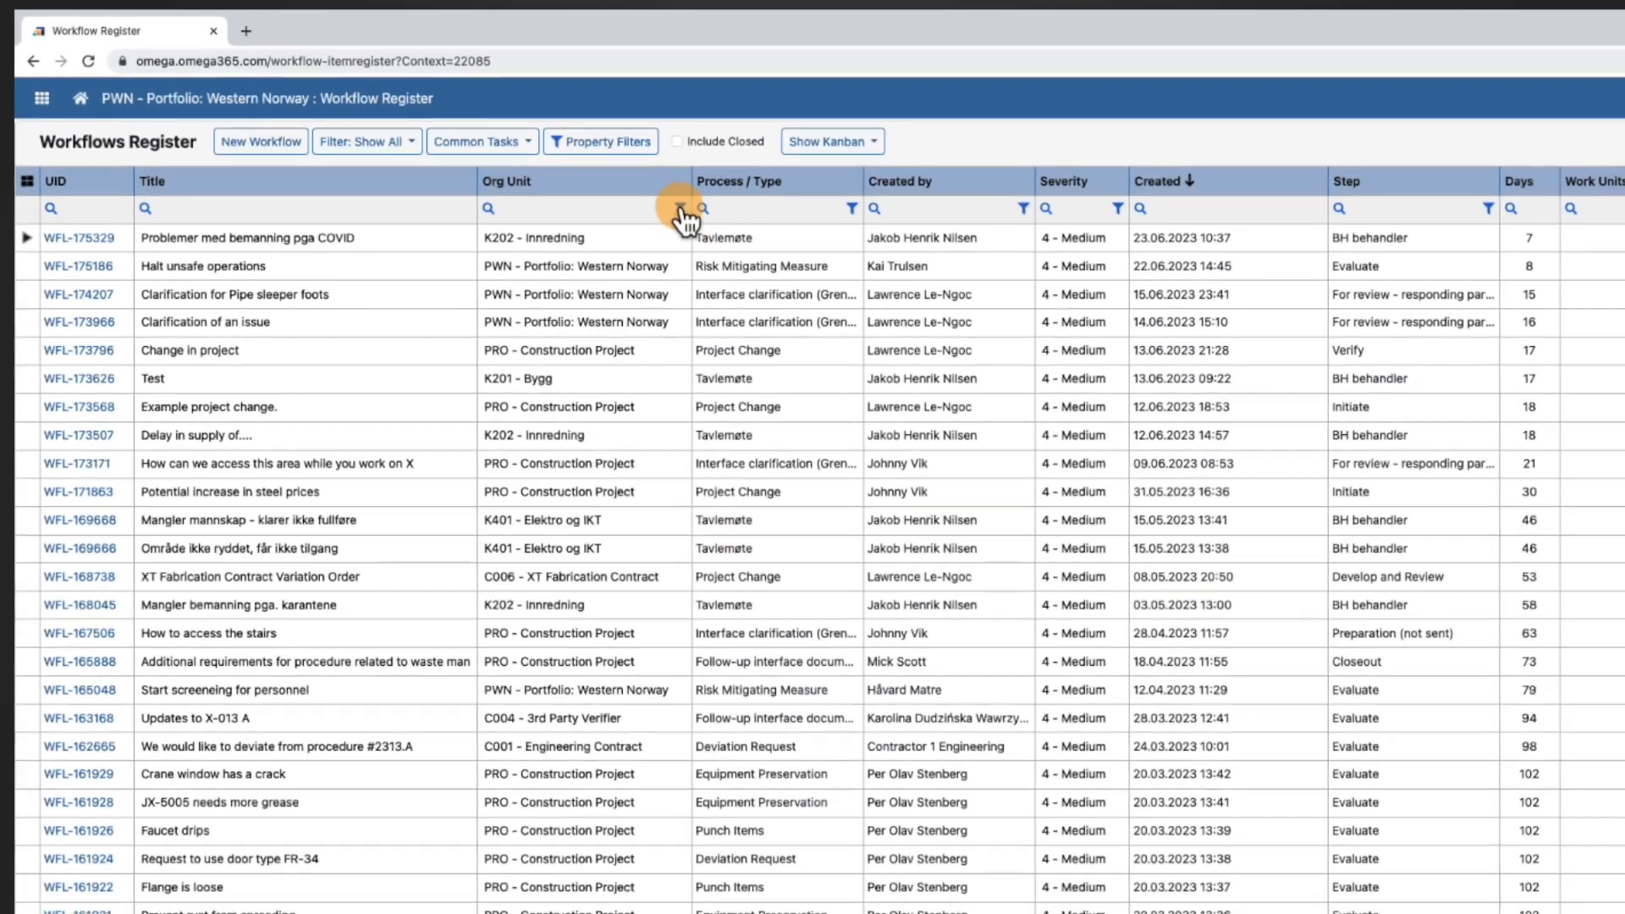
- Browse the org unit and creator filter lists, then search 'unsafe' and reset the register
click(709, 210)
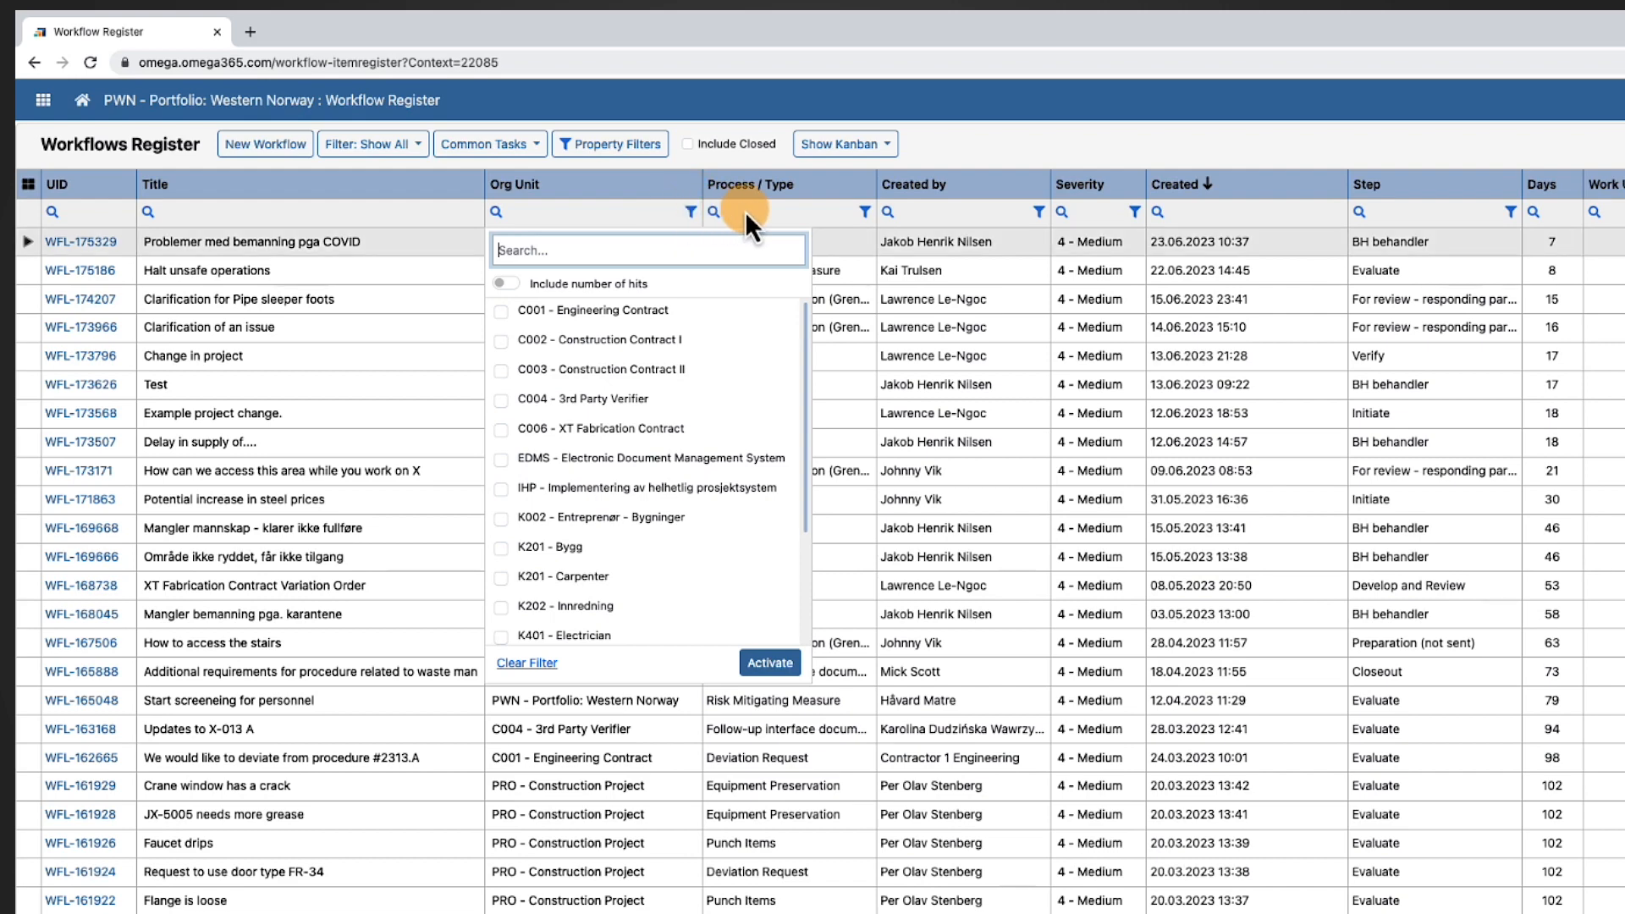
click(881, 213)
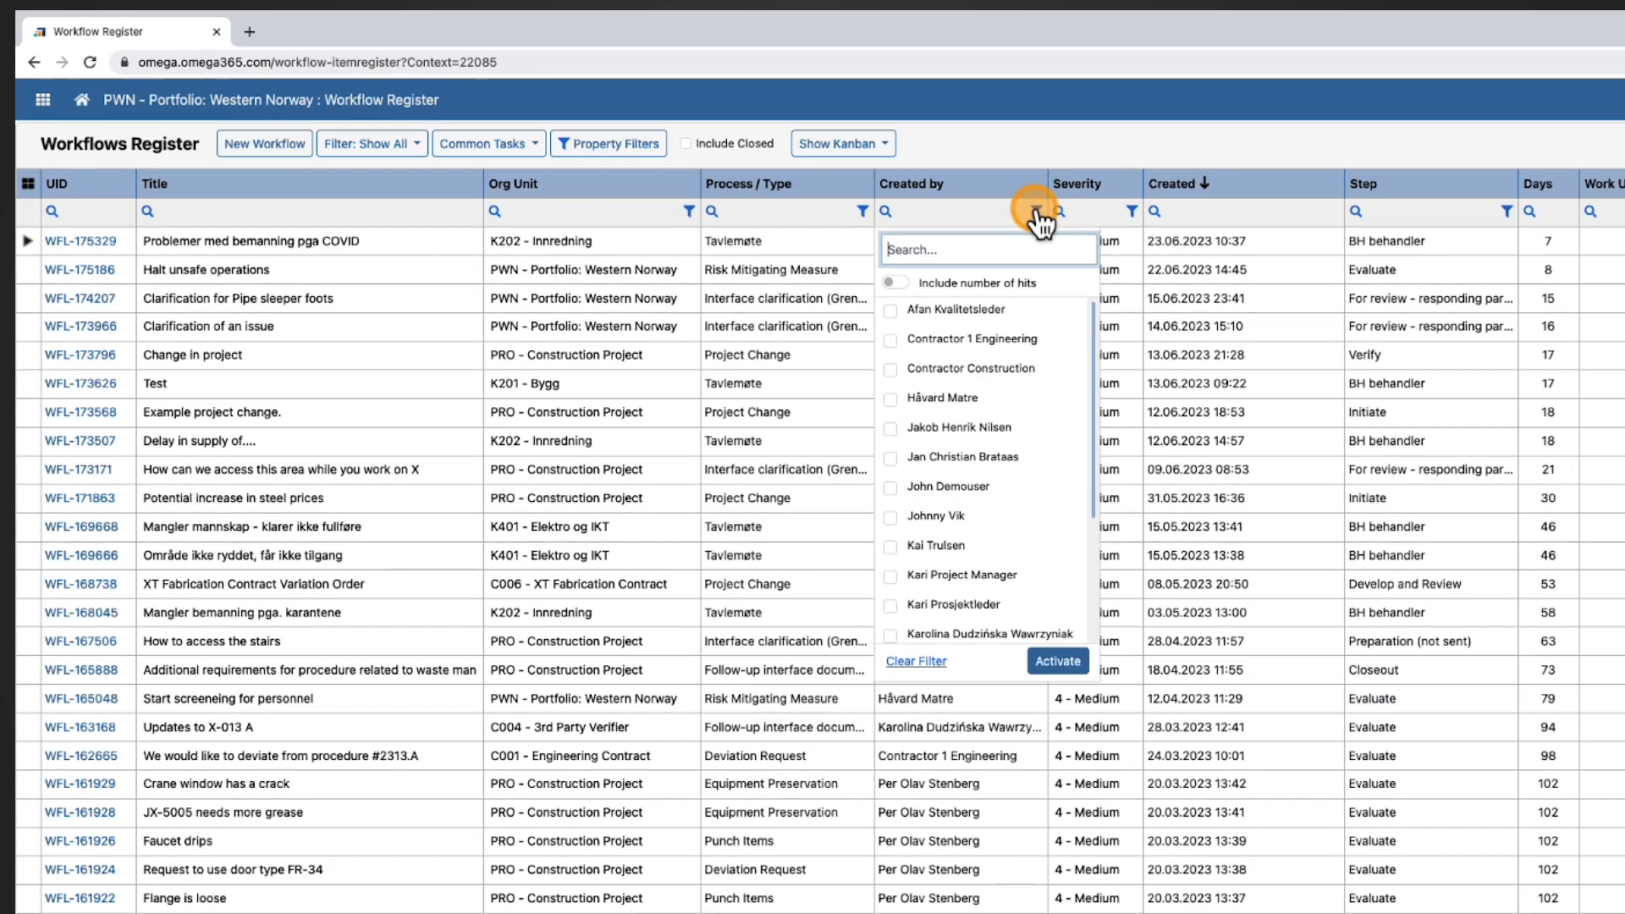
click(1055, 662)
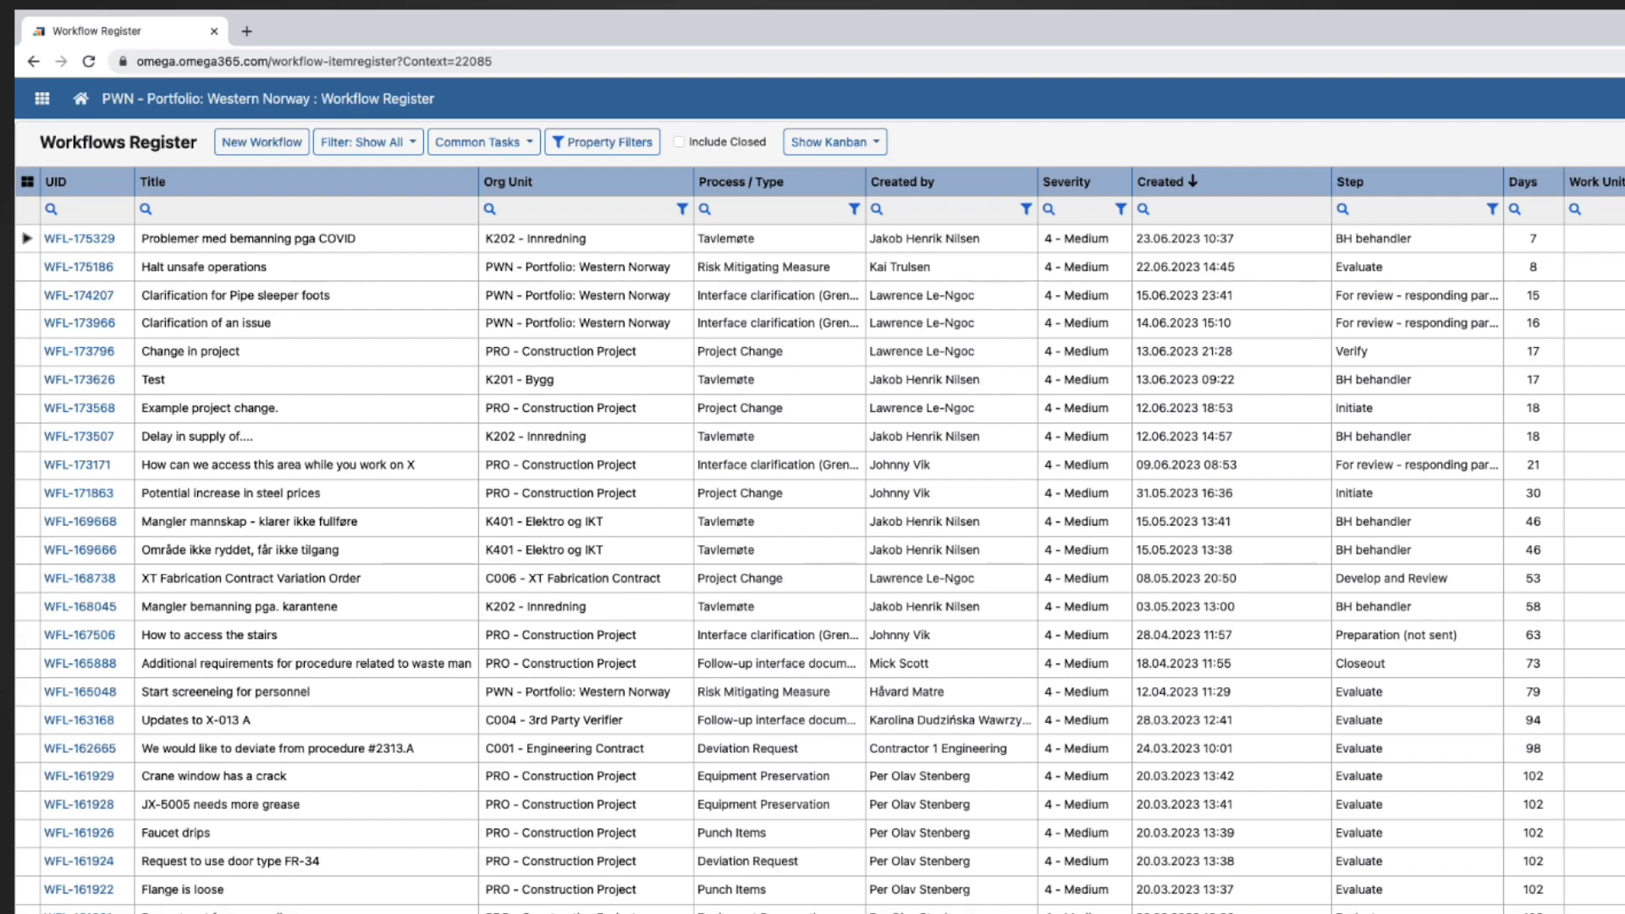
text(u)
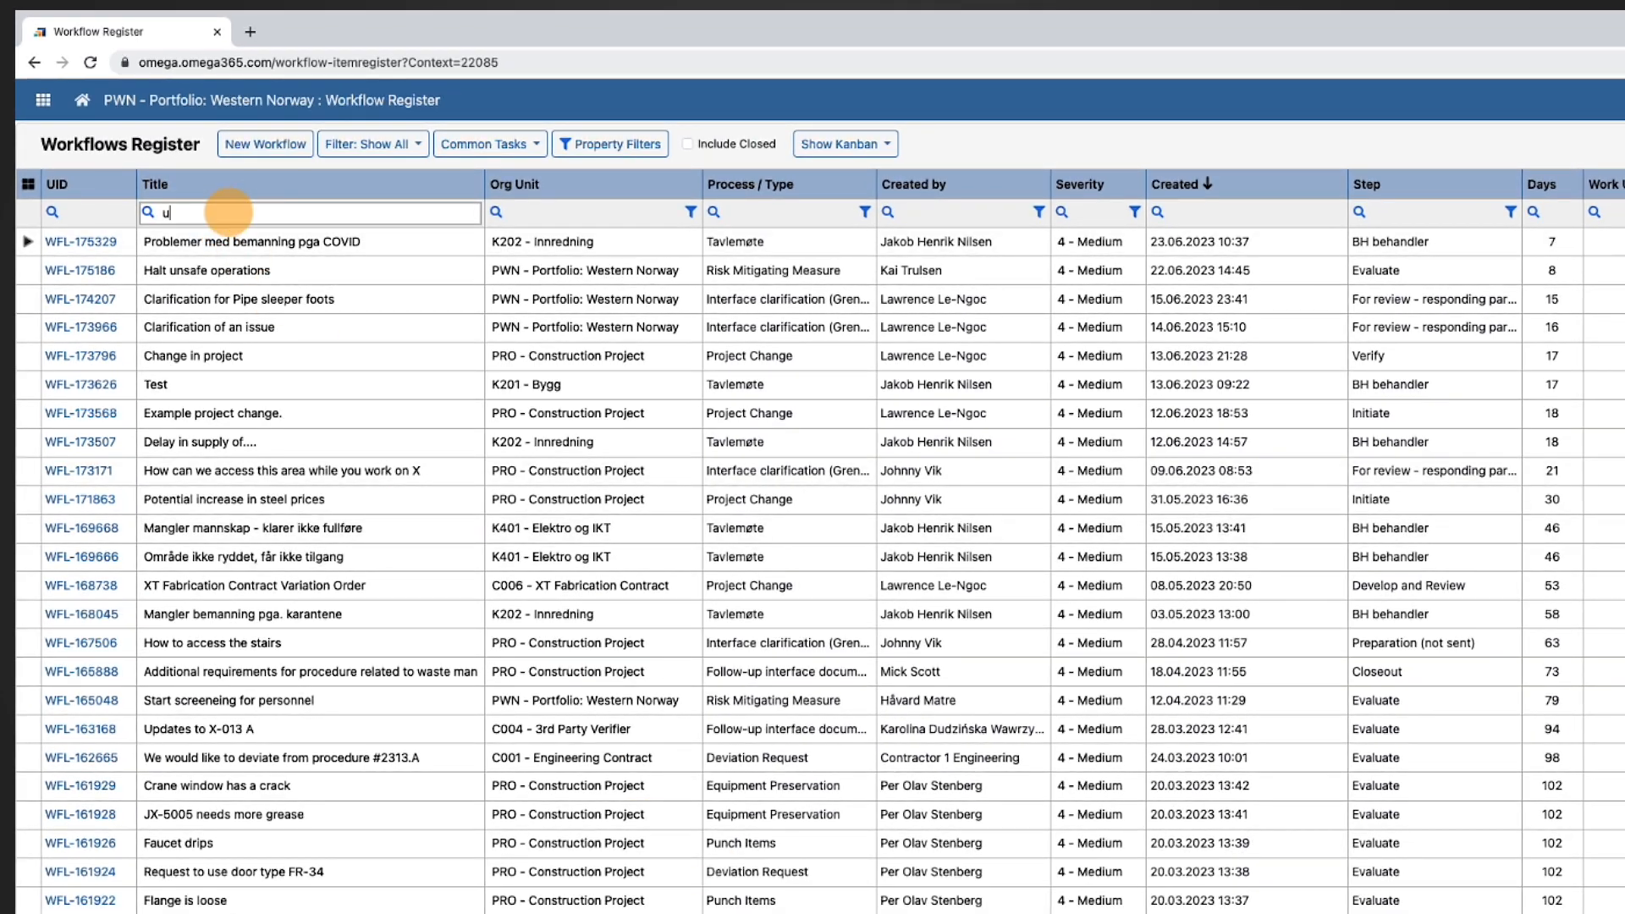
text(nsafe)
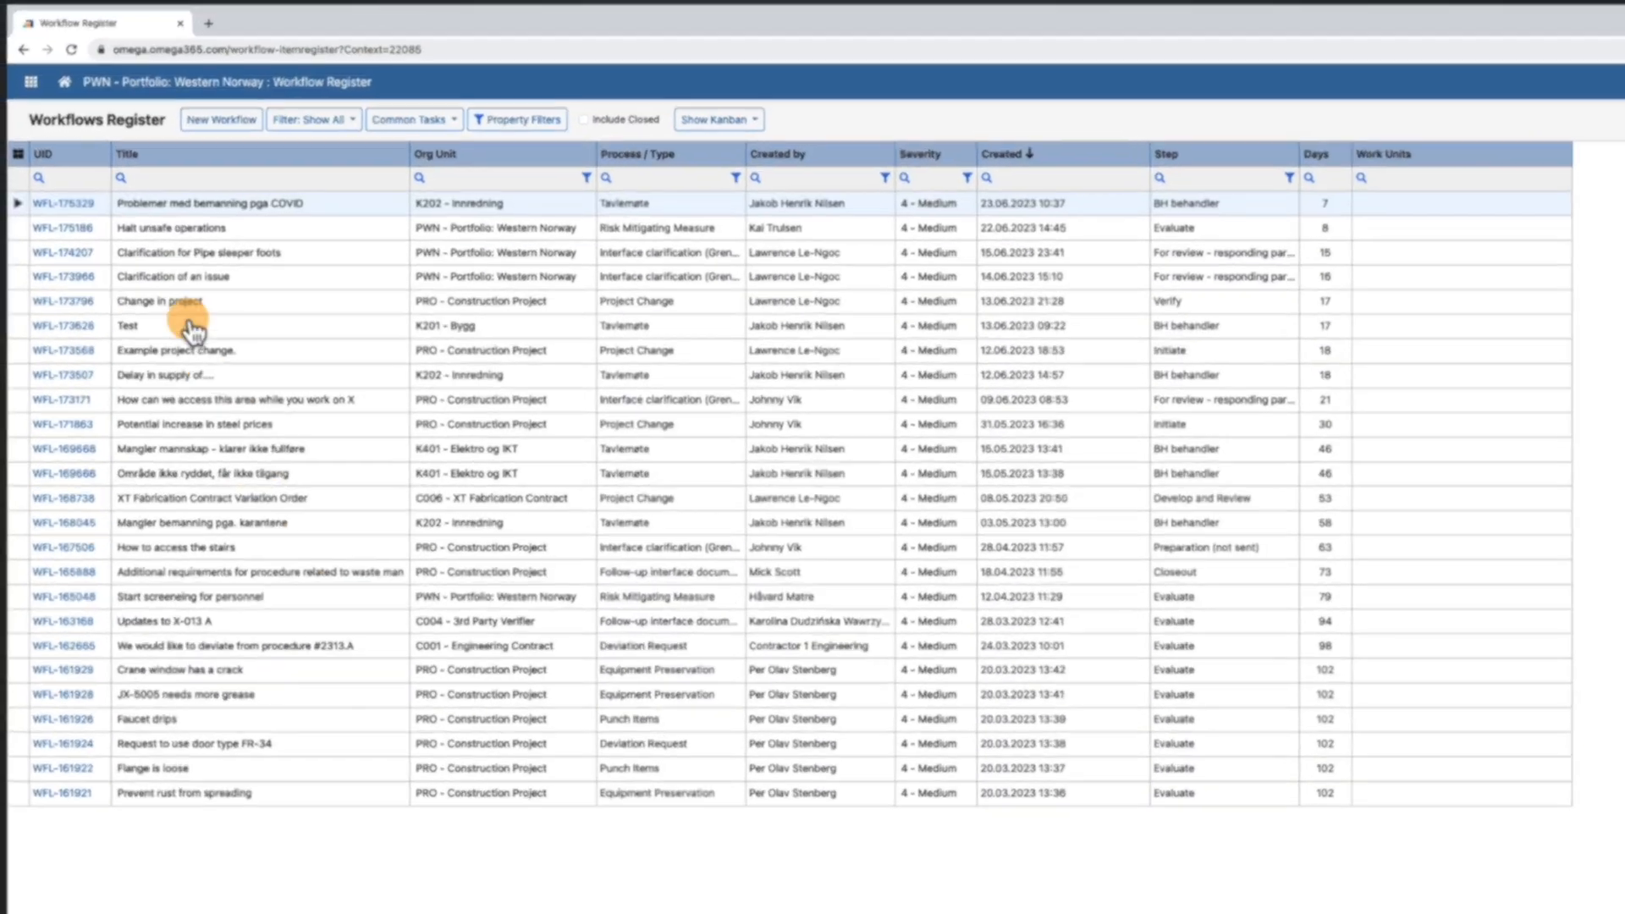
click(154, 214)
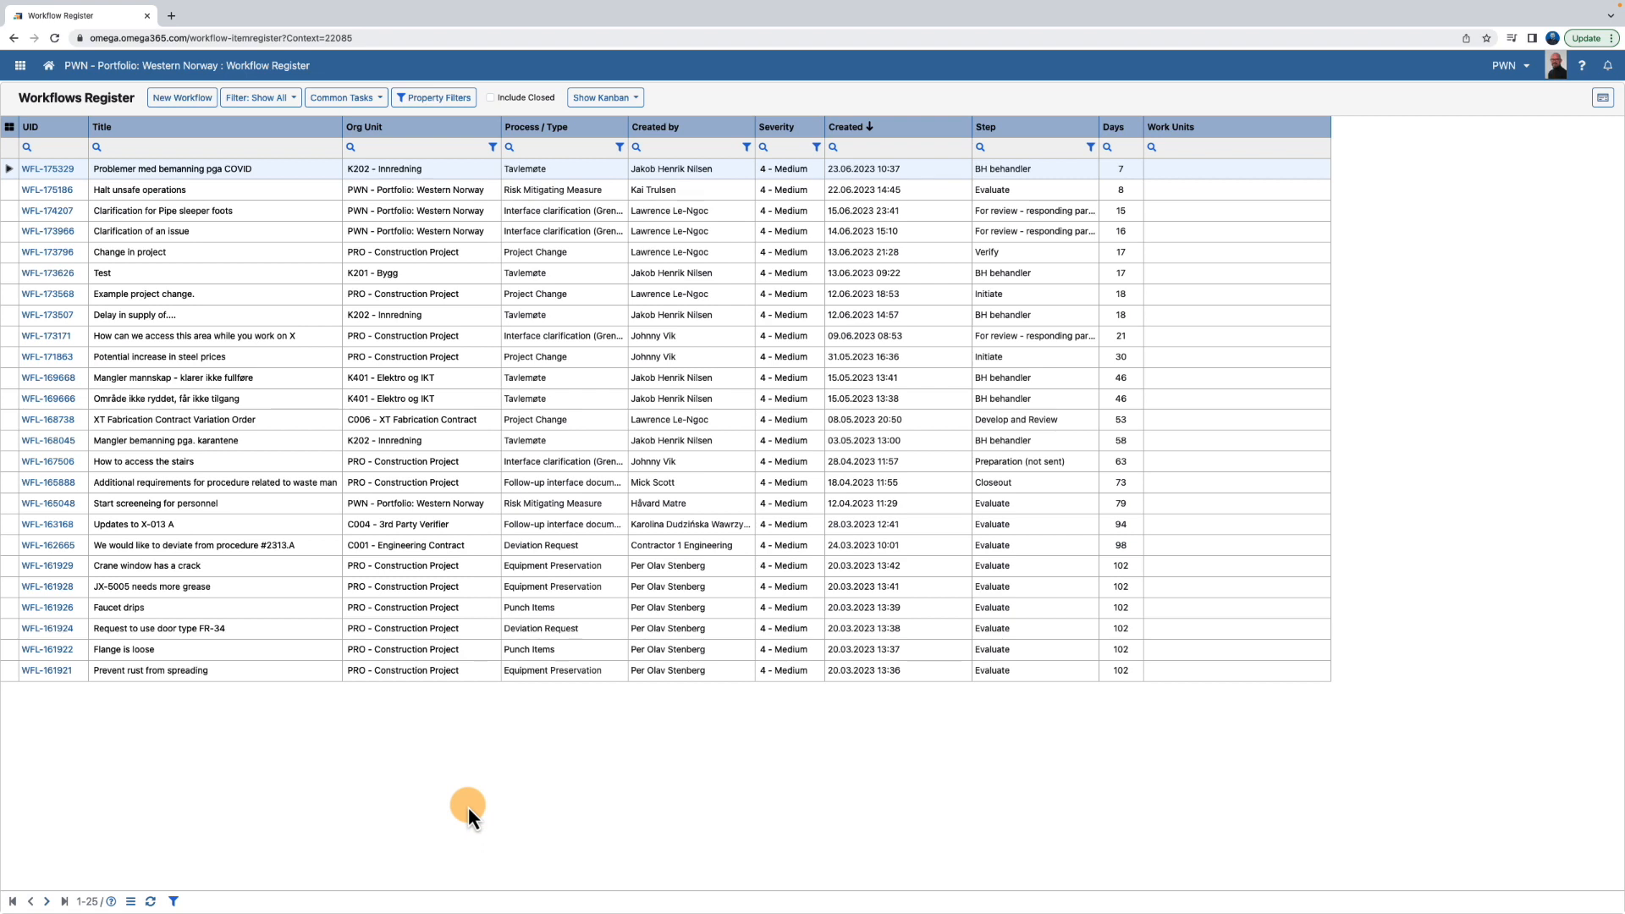
- Search the Created by column for 'Johnny' and the Title column for 'access', leaving two records
click(681, 145)
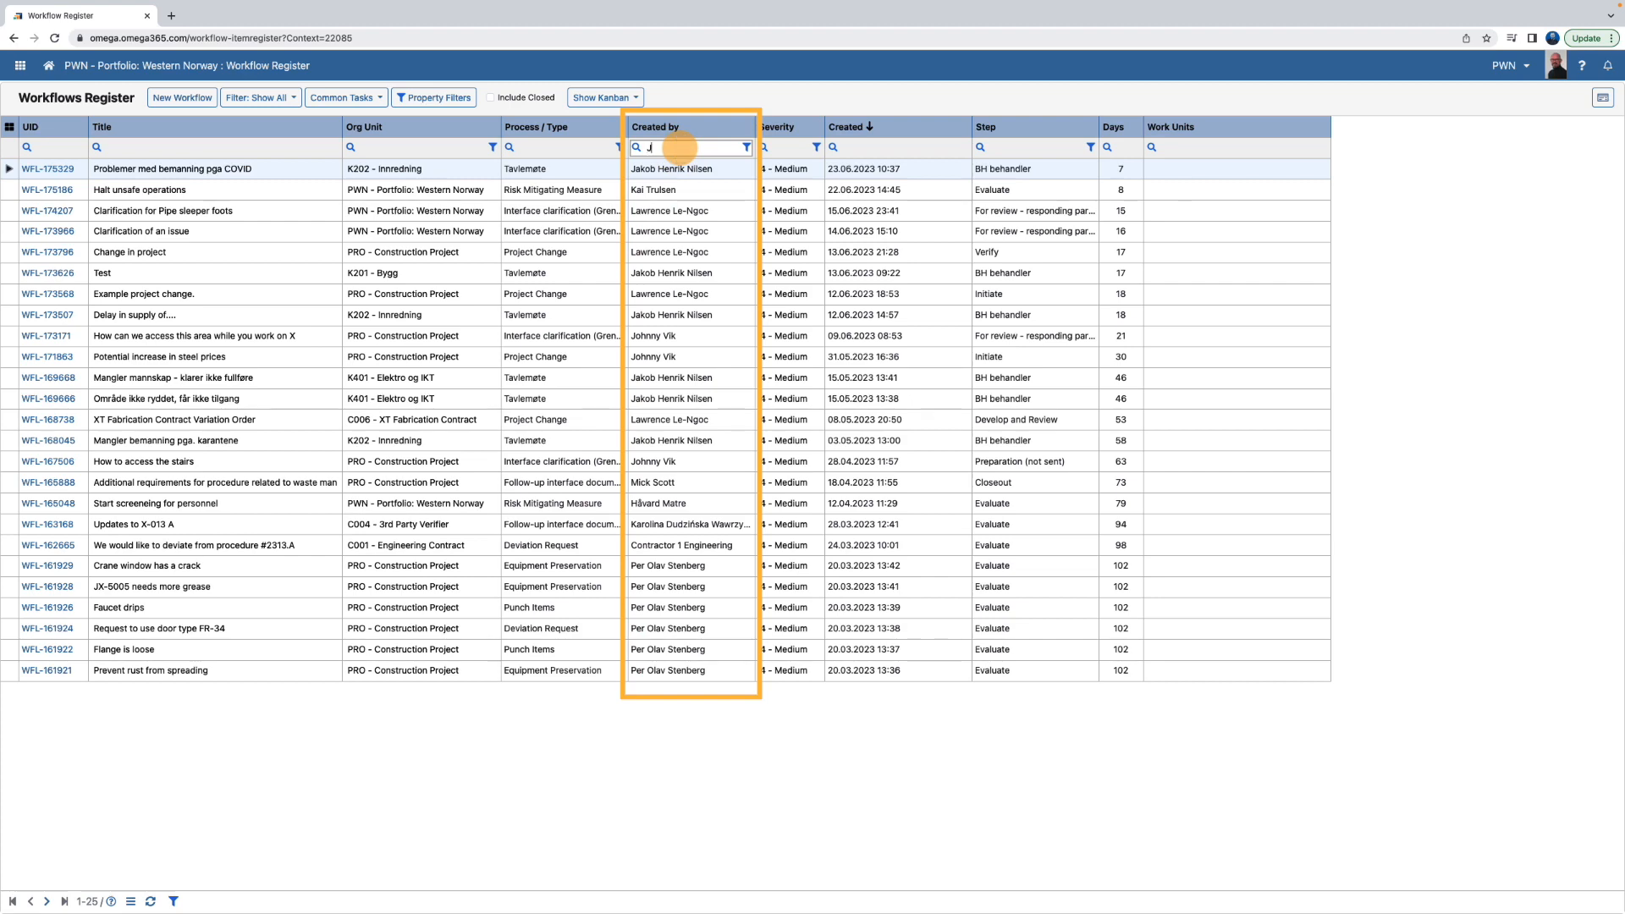
text(Johnny)
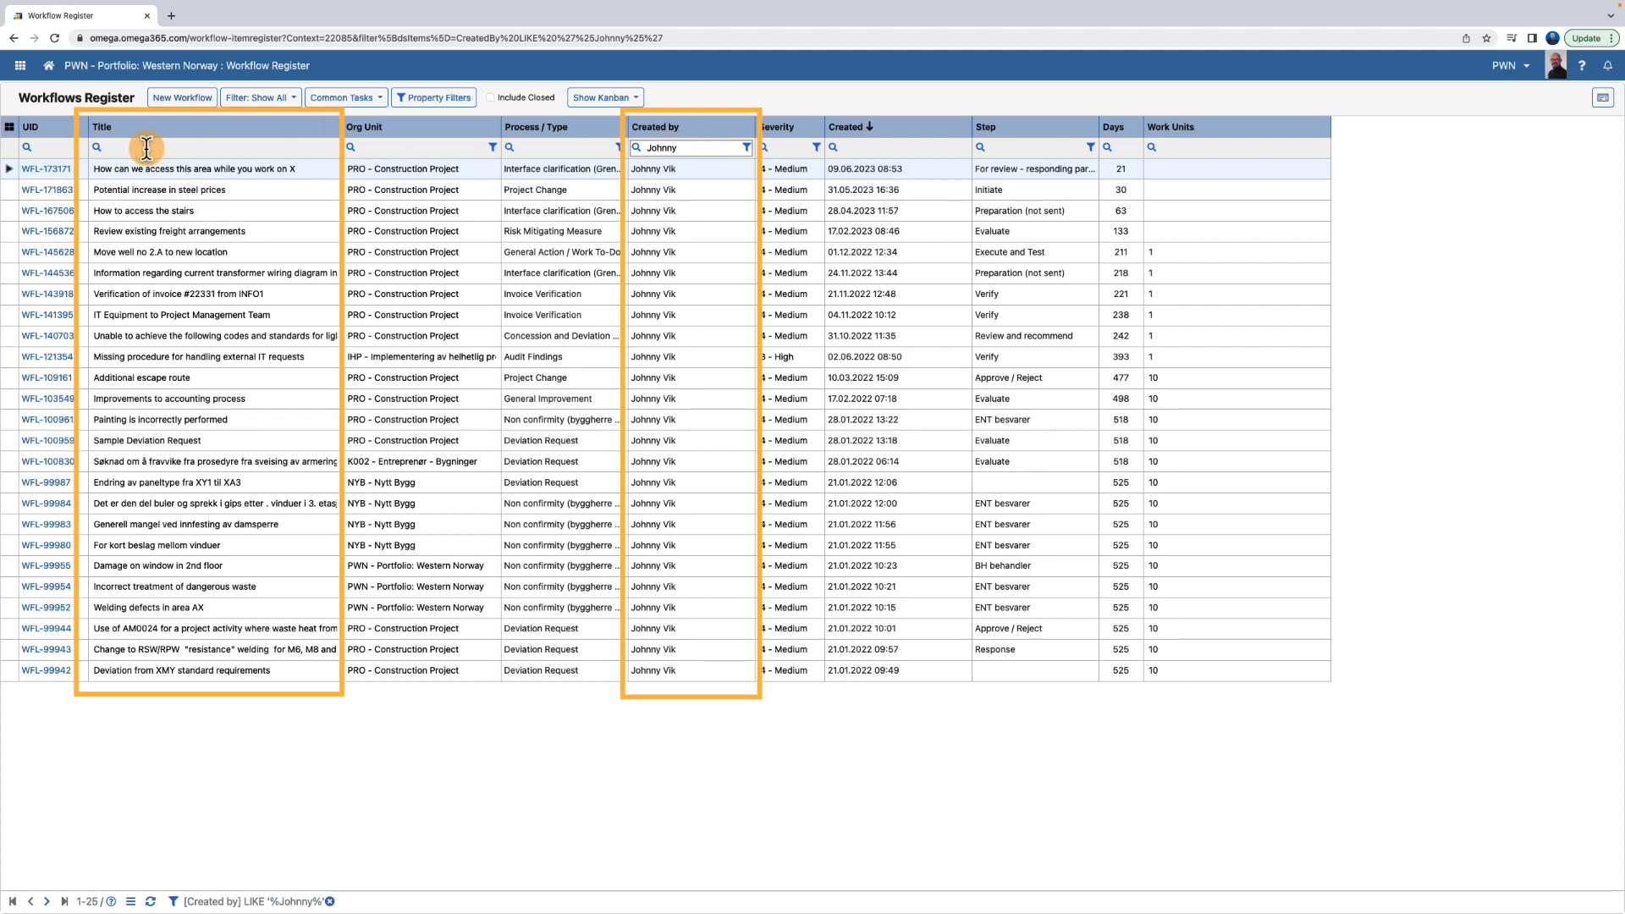
text(access)
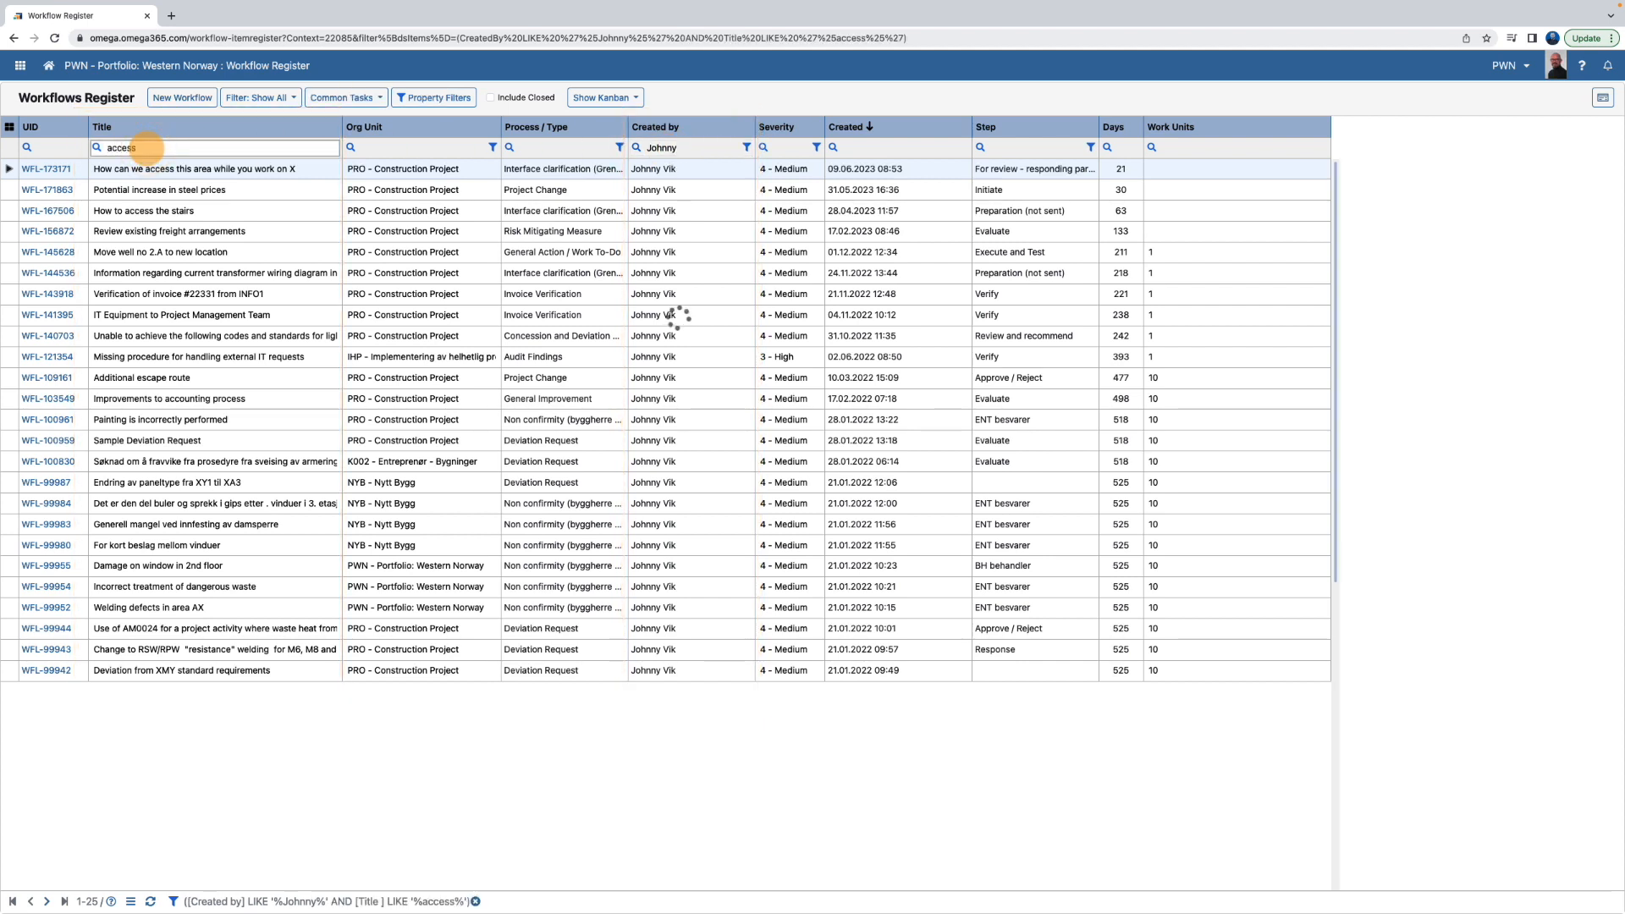
key(Return)
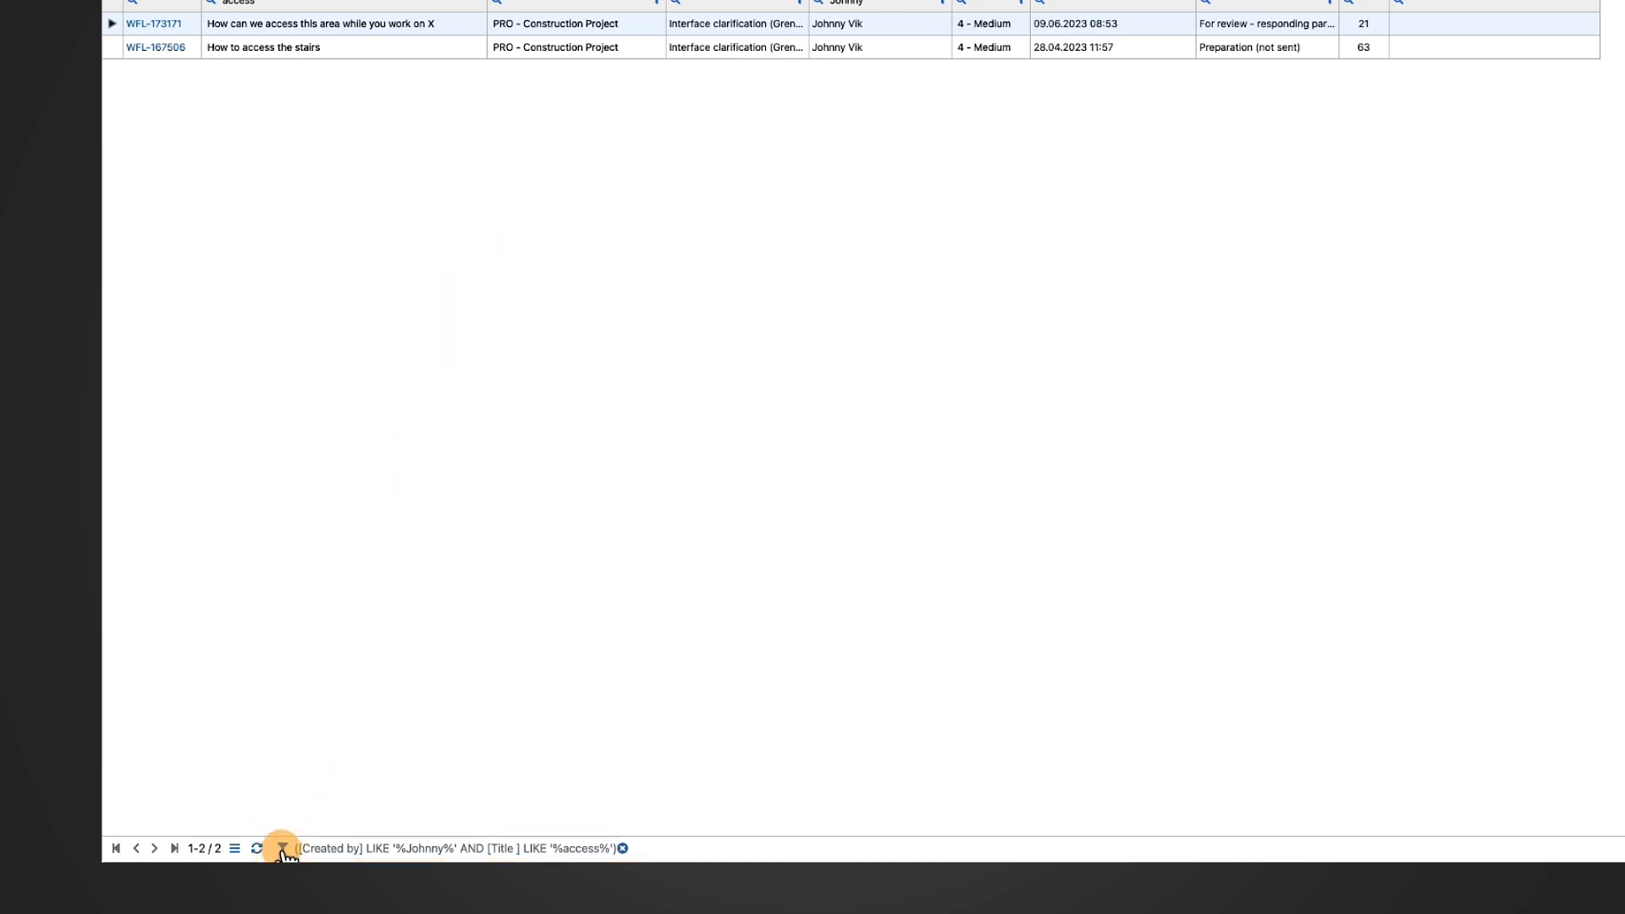
- Save the current filter via the filter builder as 'How to navigate, filter and search in Omega365'
click(233, 848)
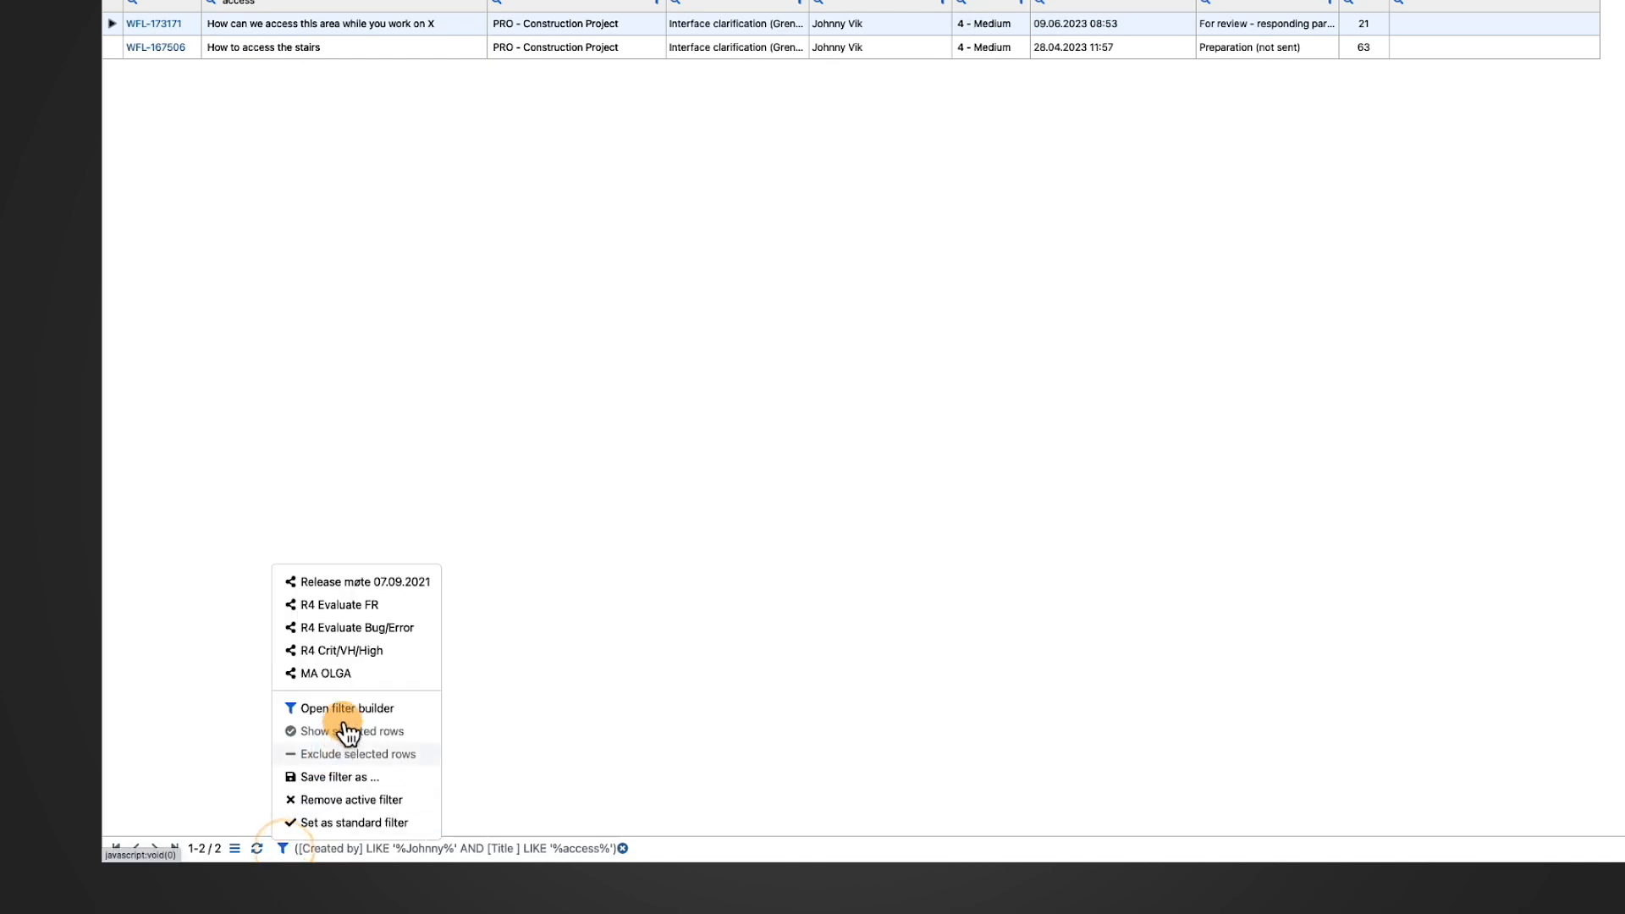
click(345, 708)
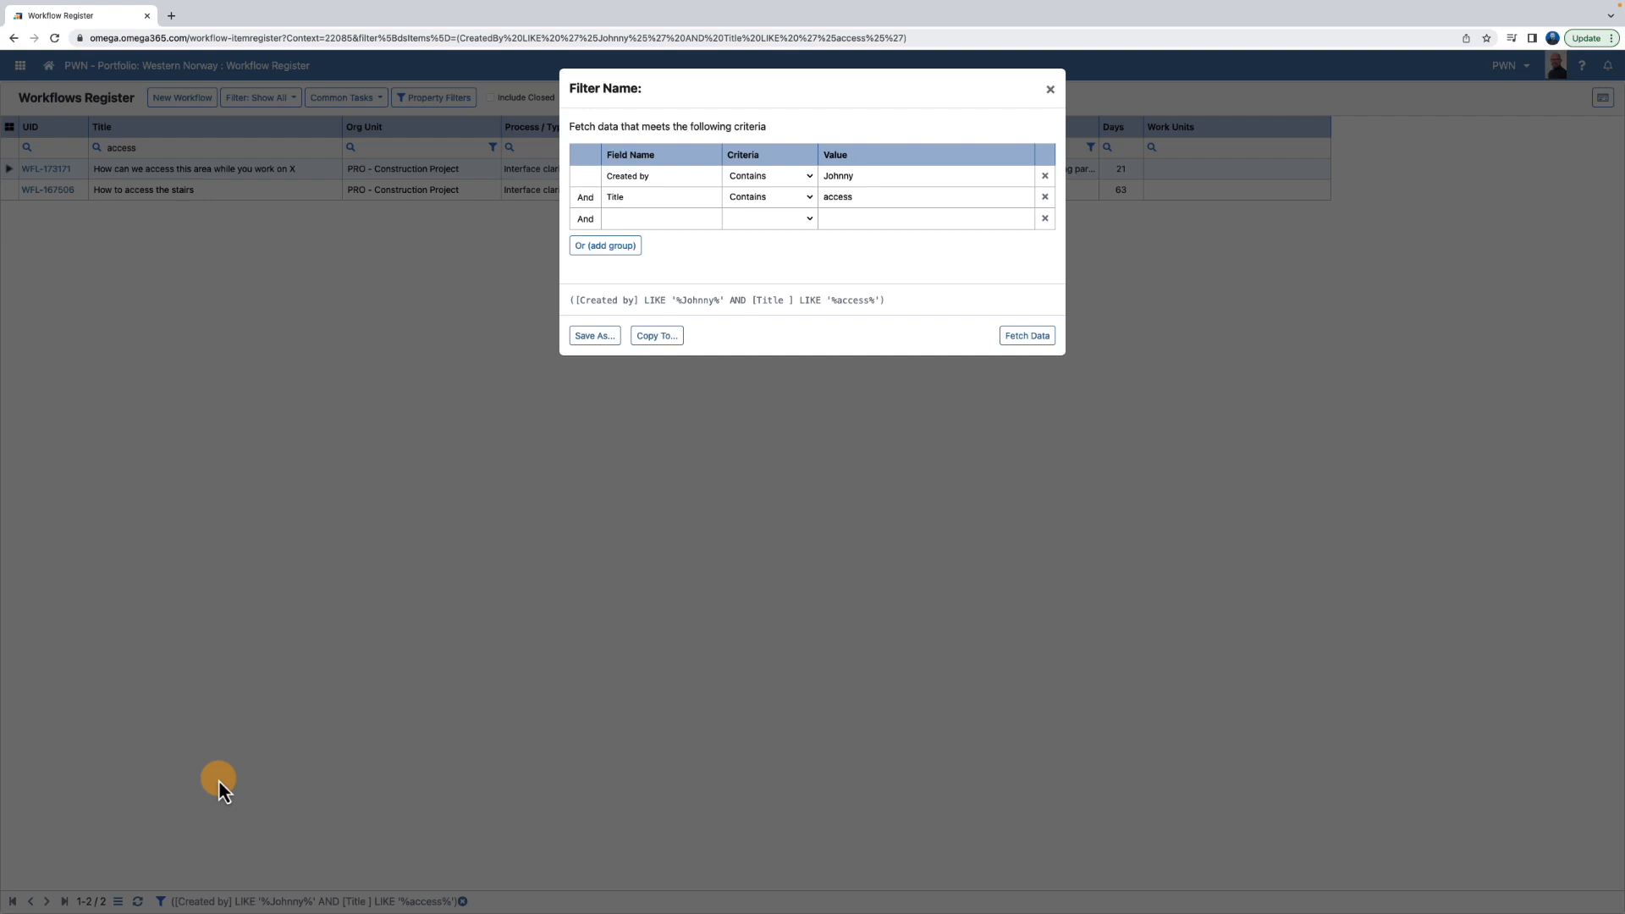
click(606, 244)
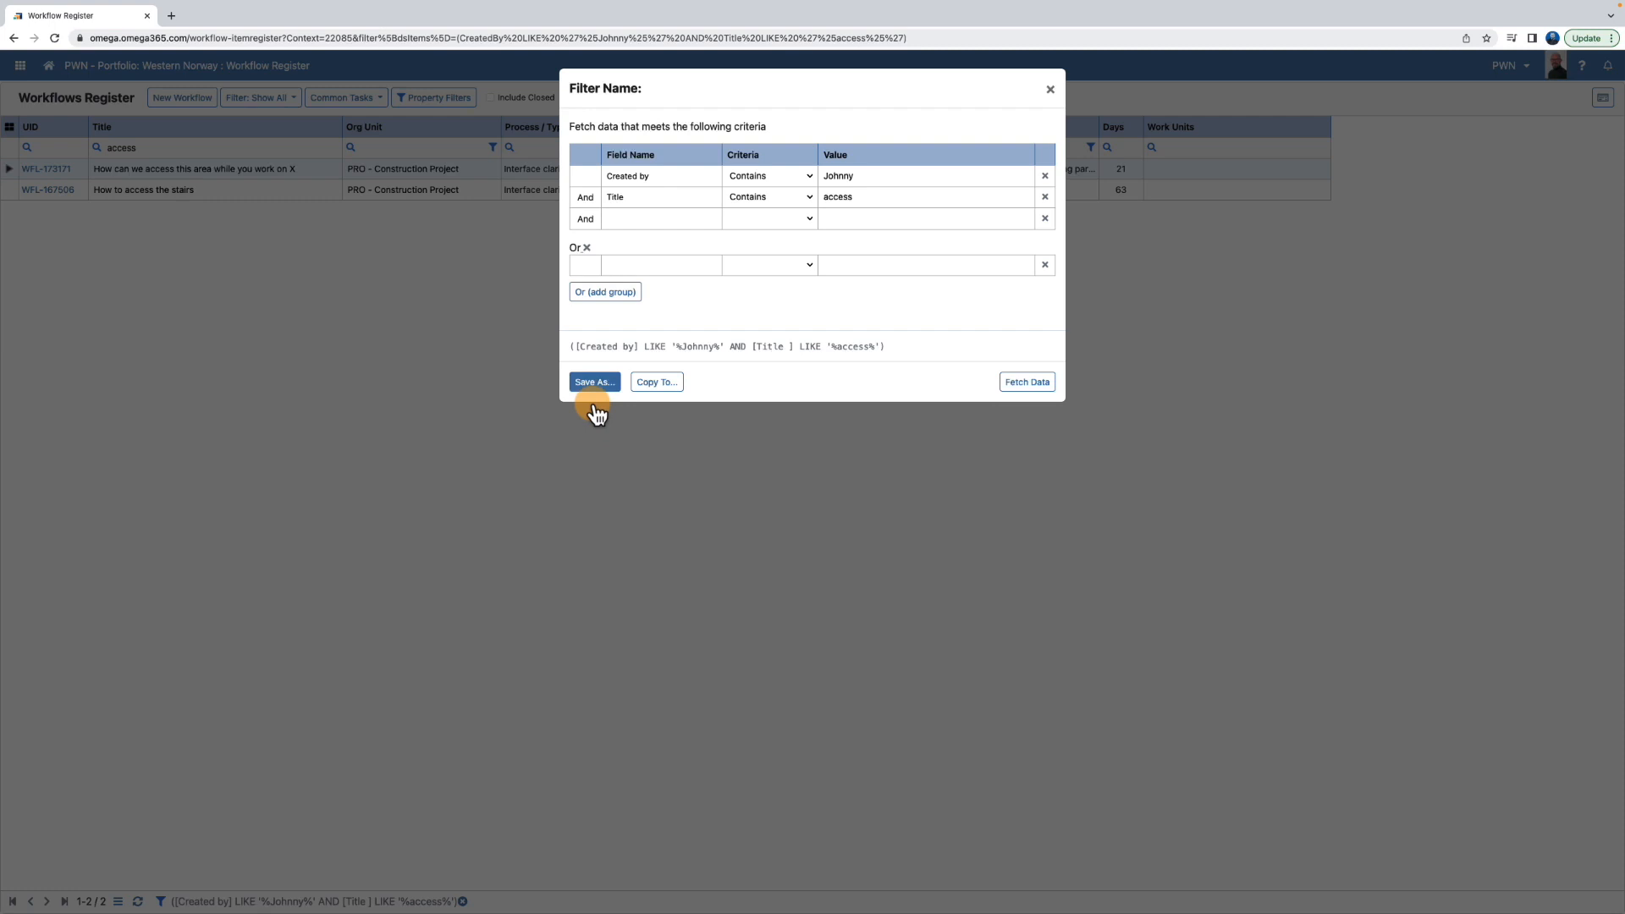
click(594, 381)
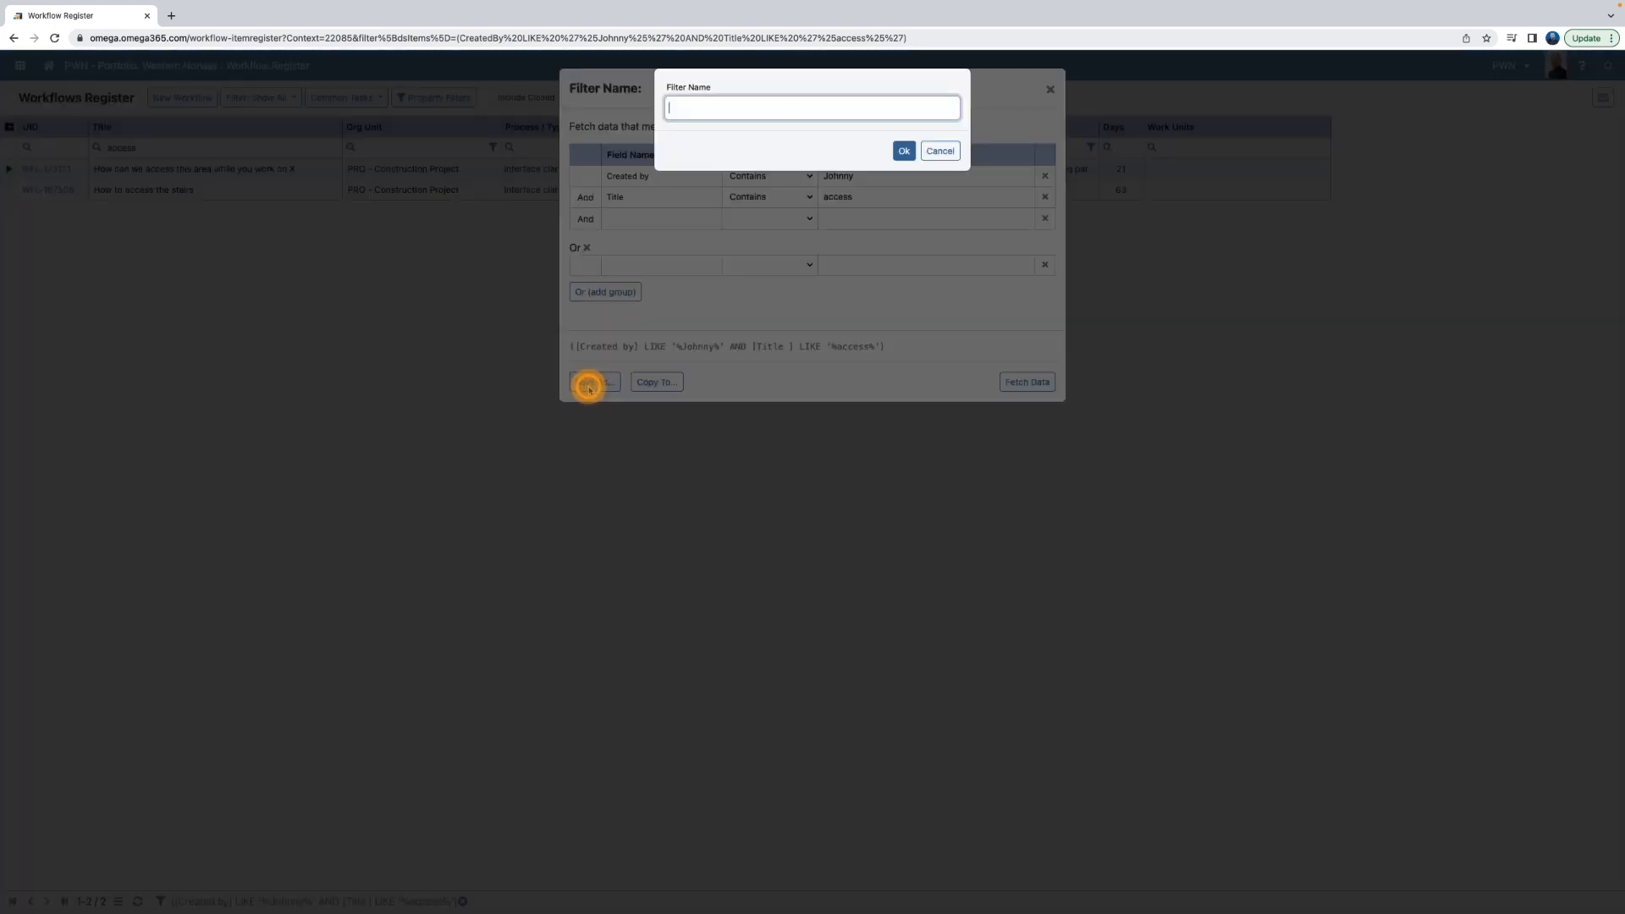
text(How to navigate, filter and search in Omega365)
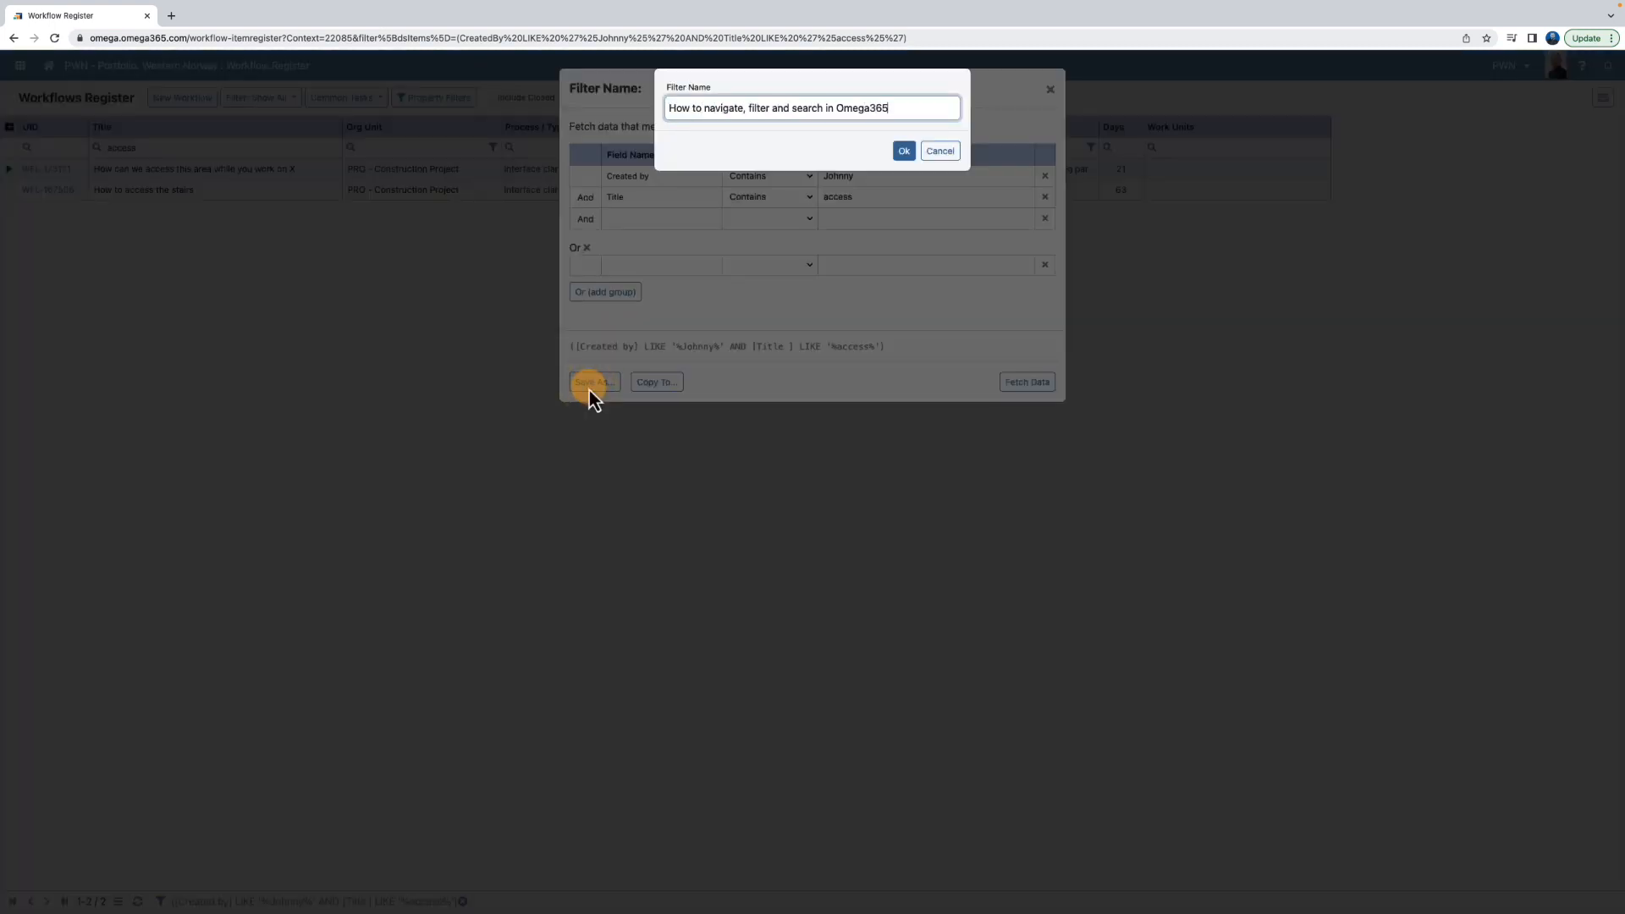
click(903, 151)
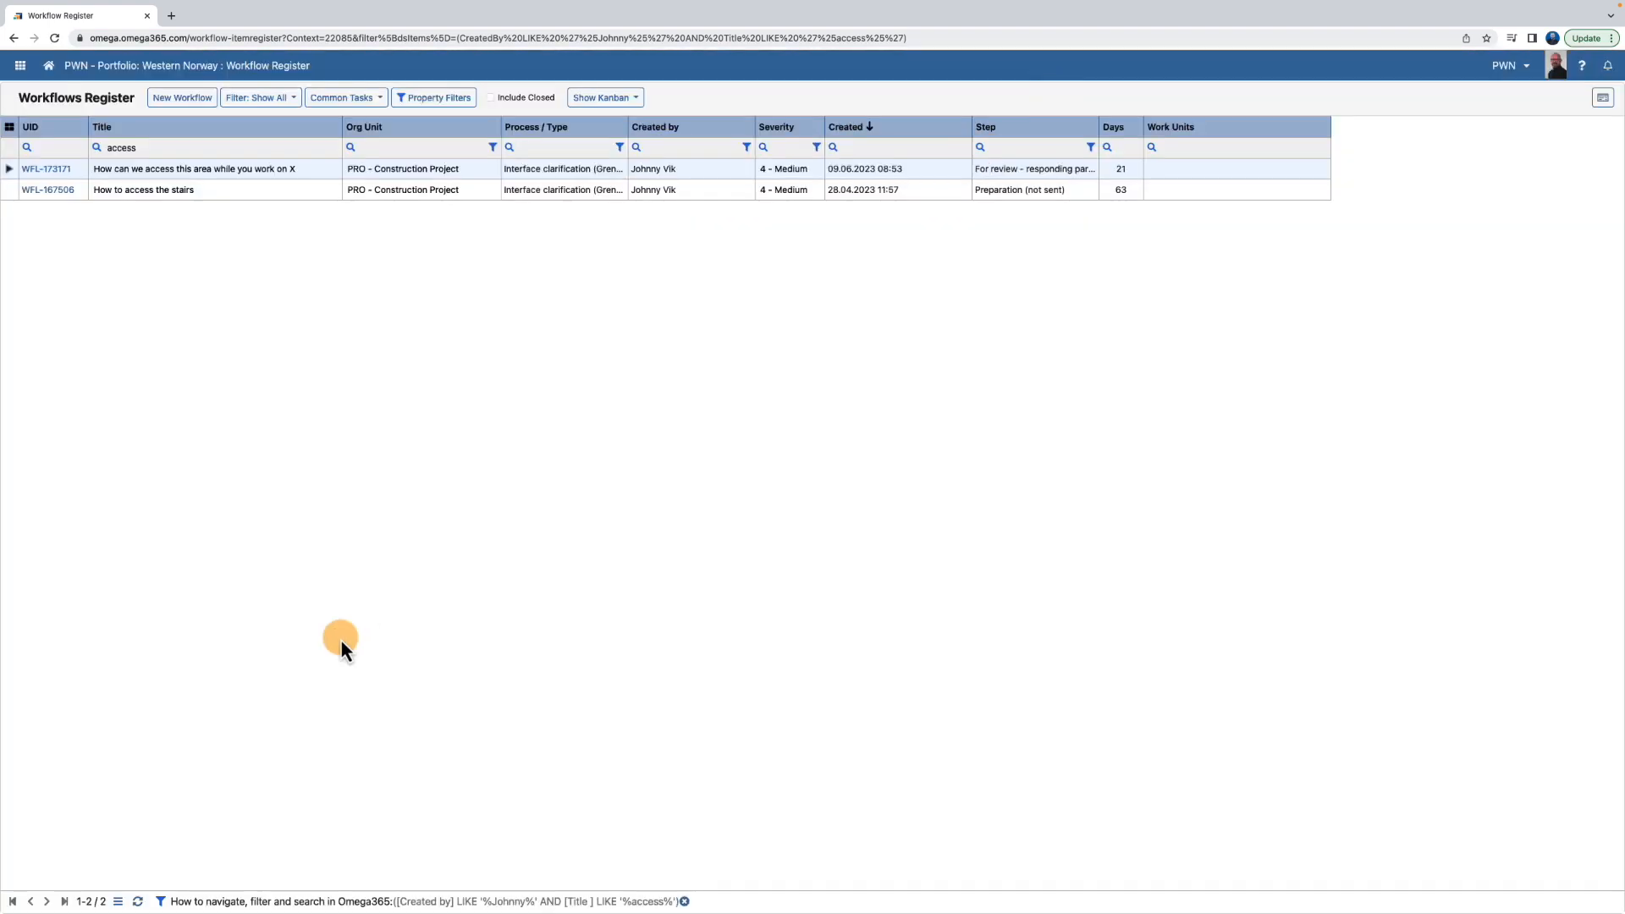
- Remove the active filter from the saved-filters list so all 97 workflows show again
click(159, 901)
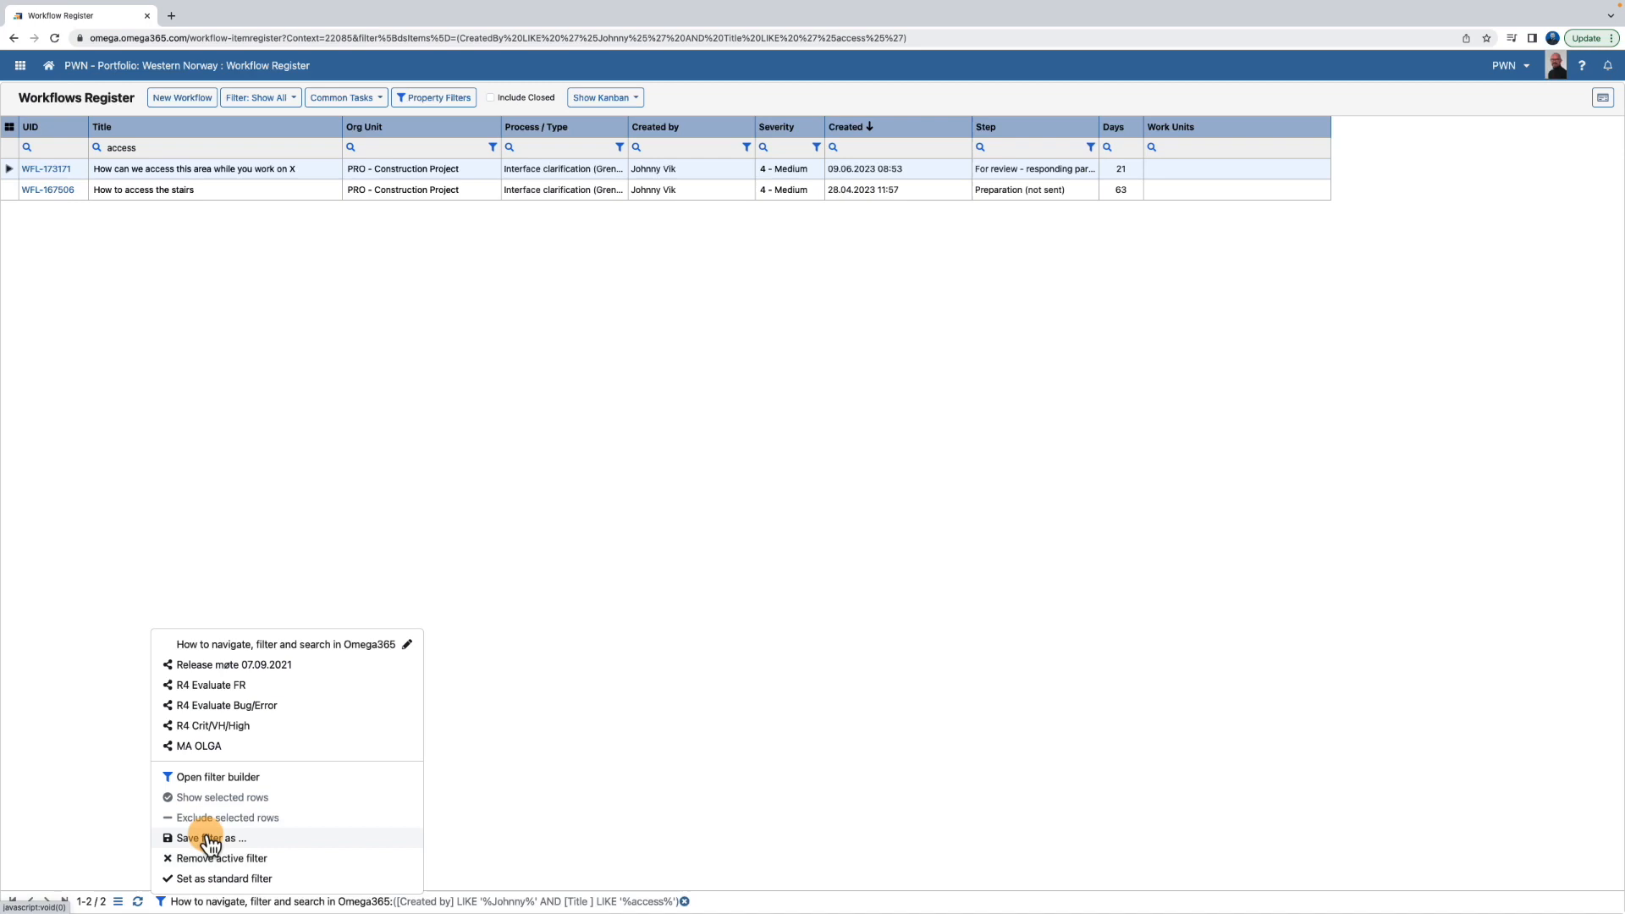
mouse_move(528, 828)
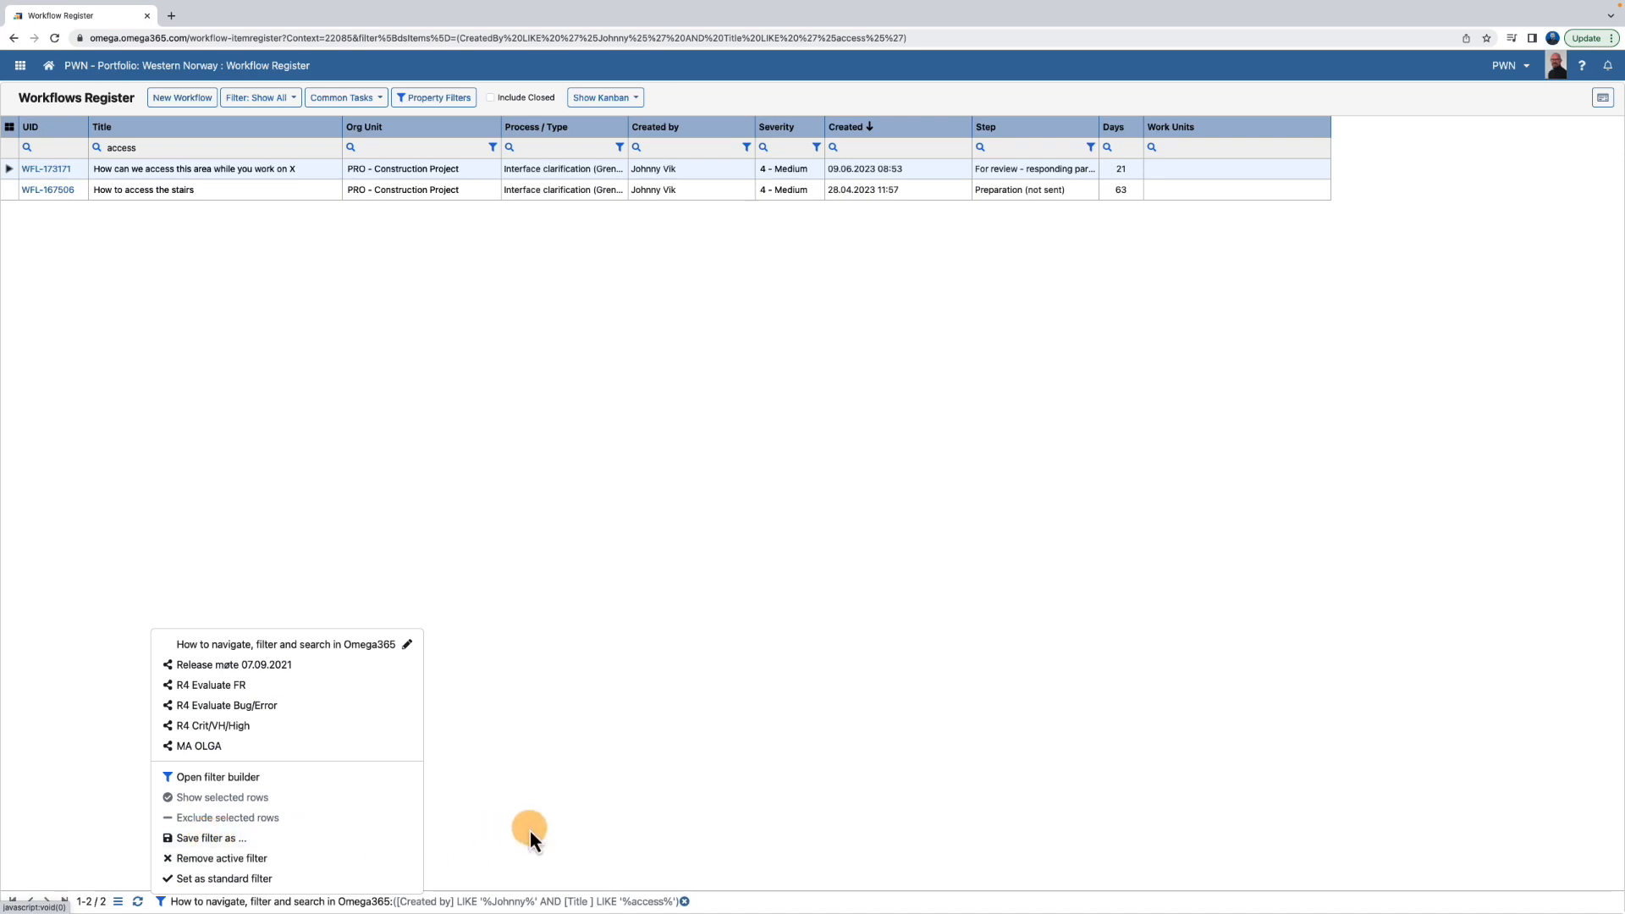
click(528, 830)
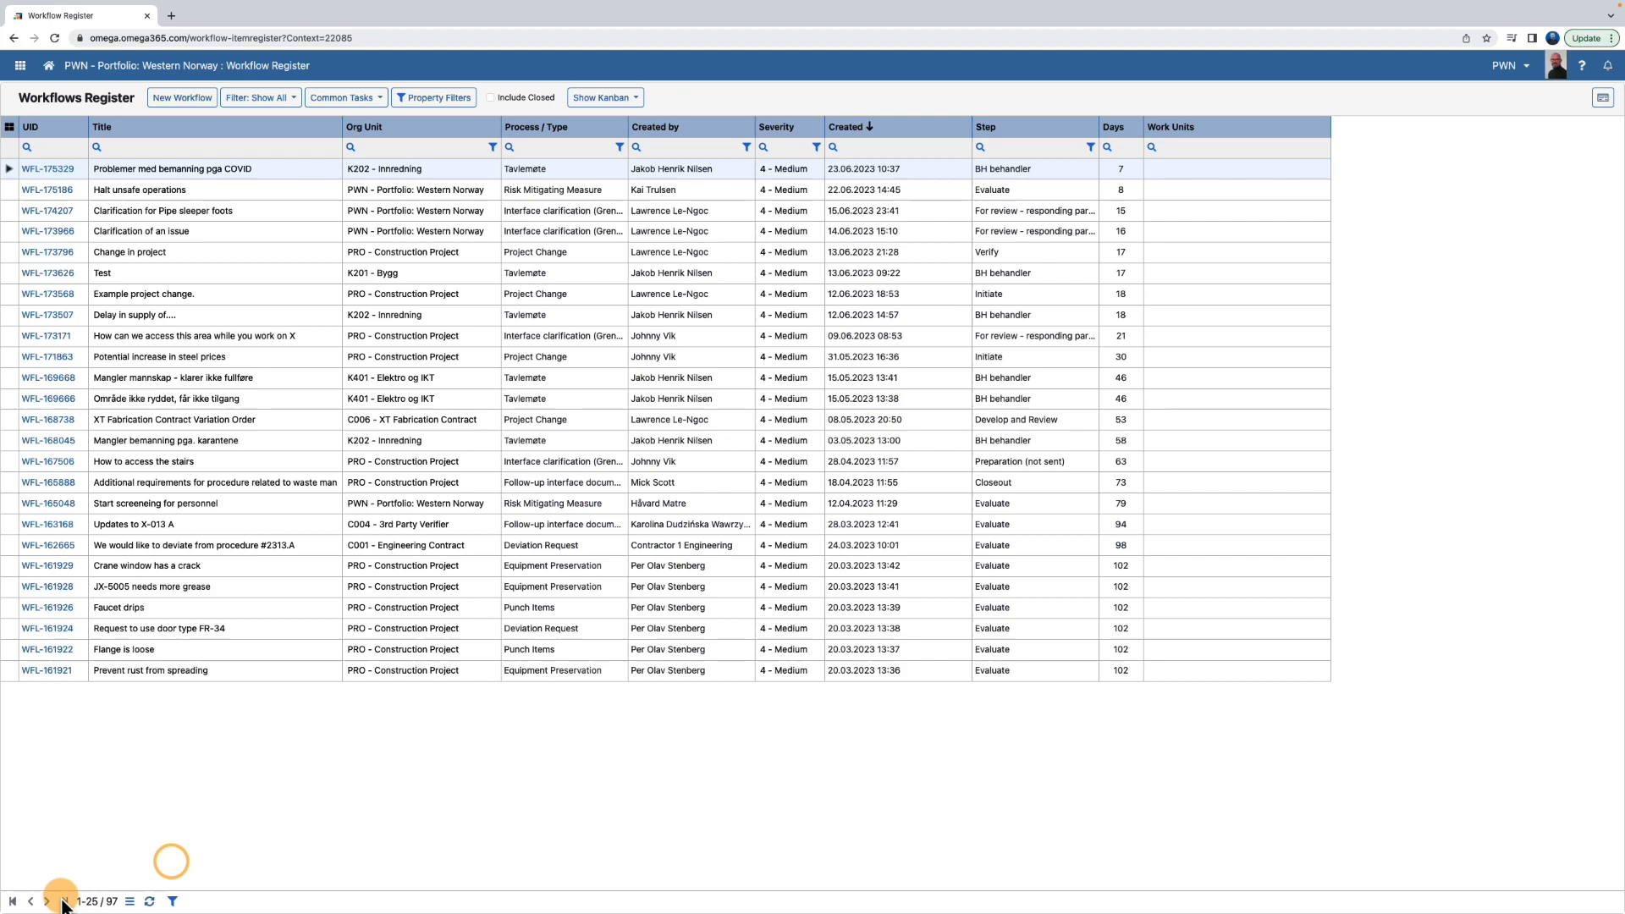
- Page to the second page of workflows and back to the first
click(47, 901)
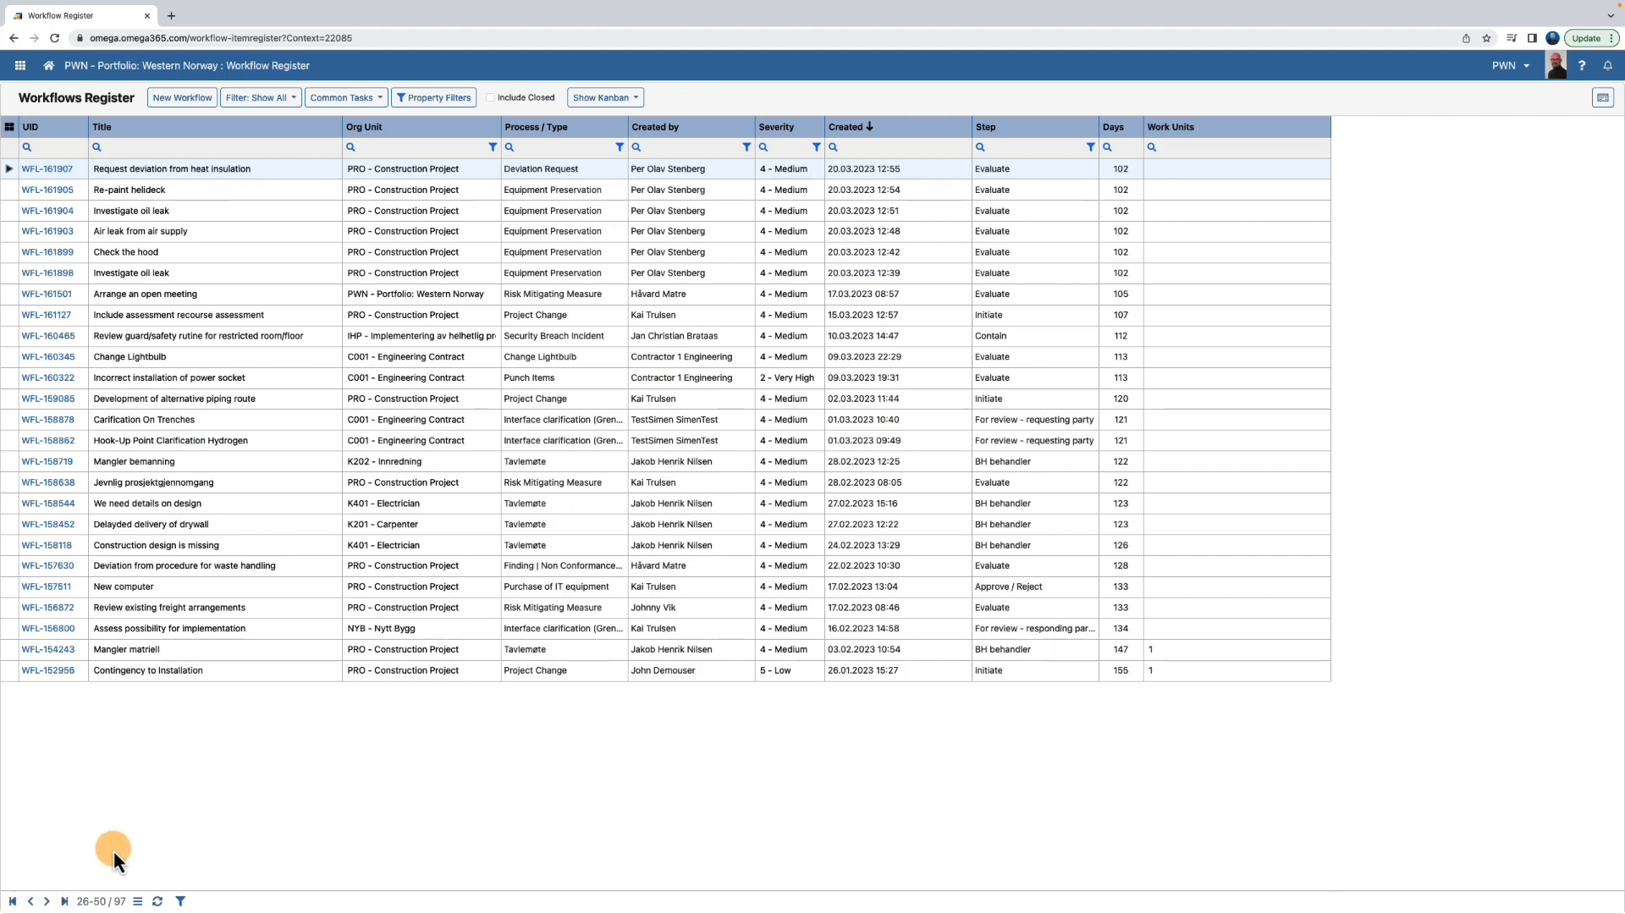
click(137, 903)
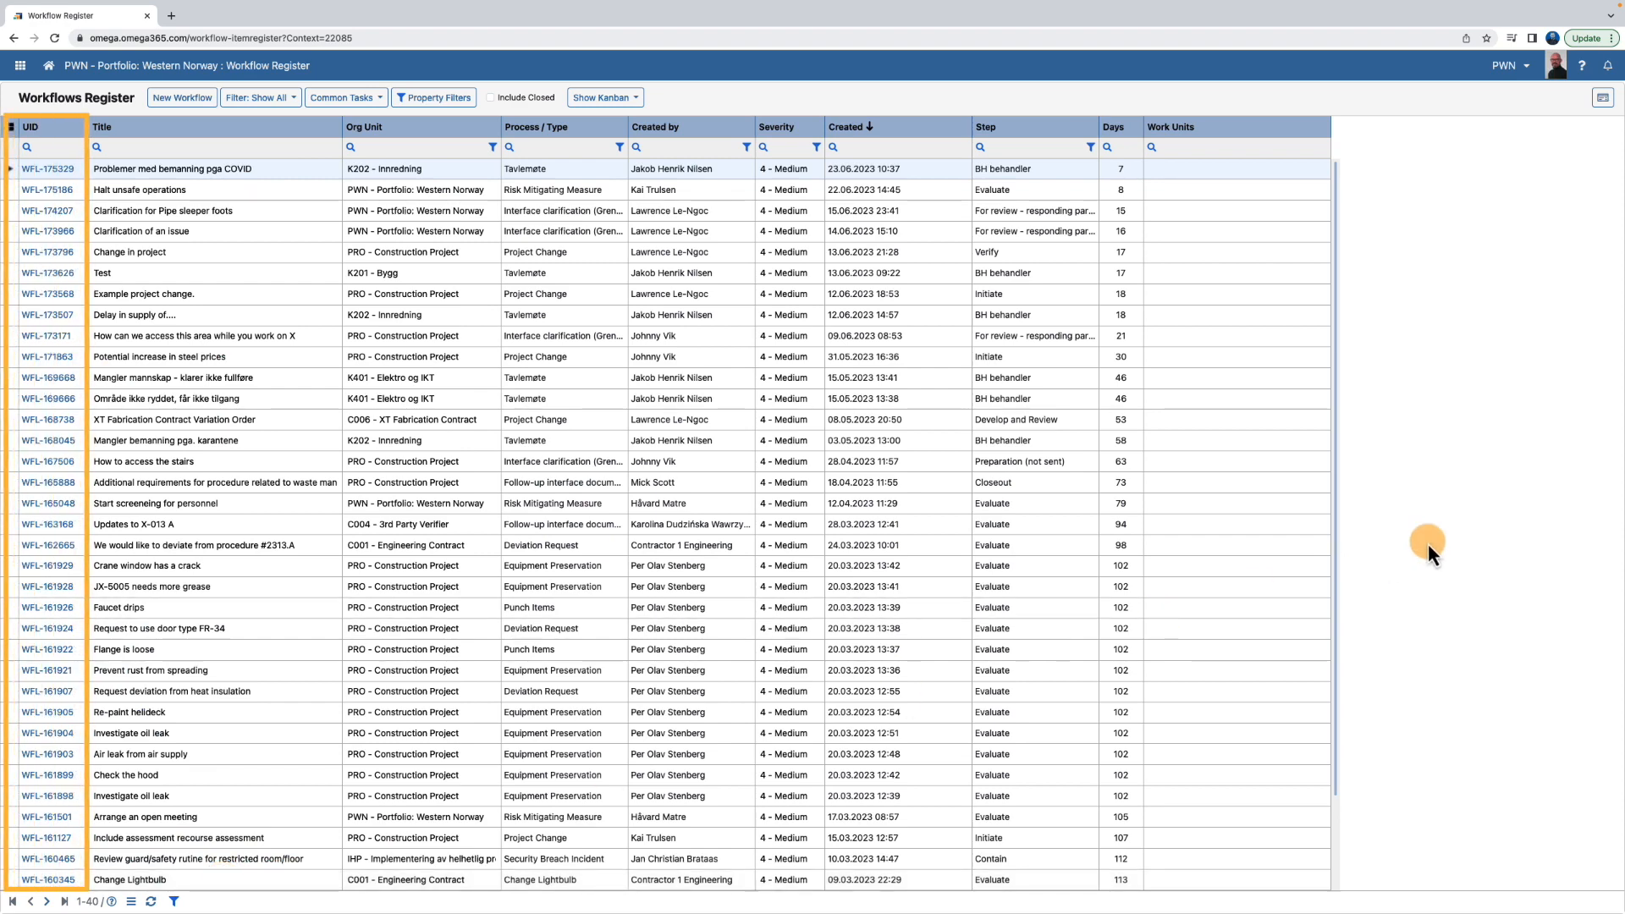
mouse_move(47, 232)
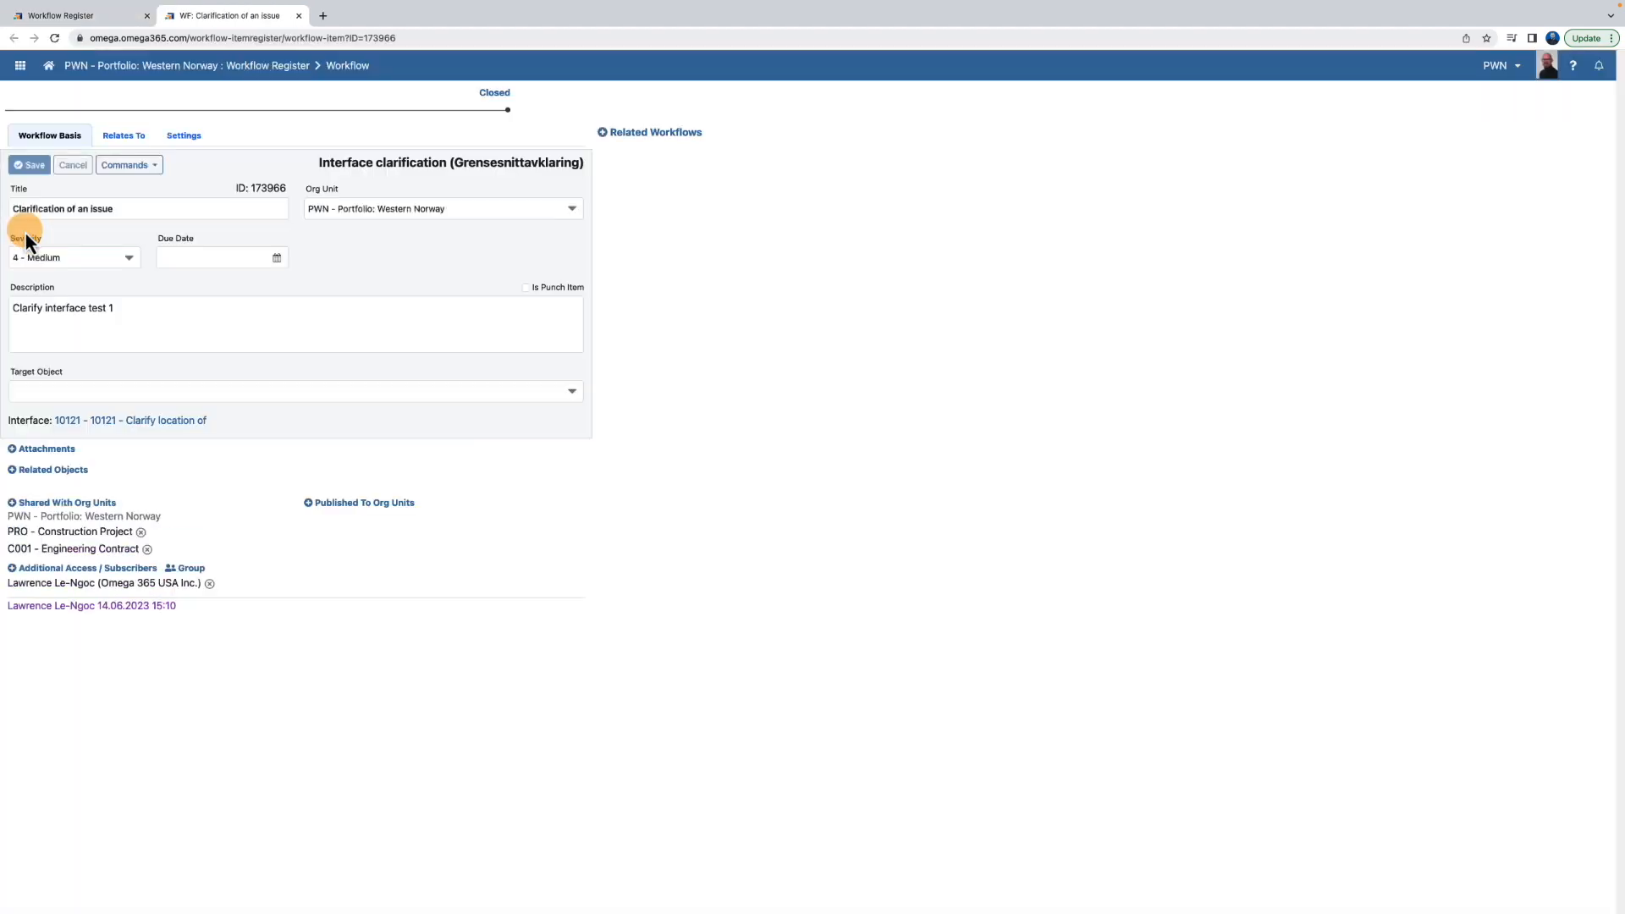
- Switch back to the Workflow Register tab after opening 'Clarification of an issue'
click(298, 15)
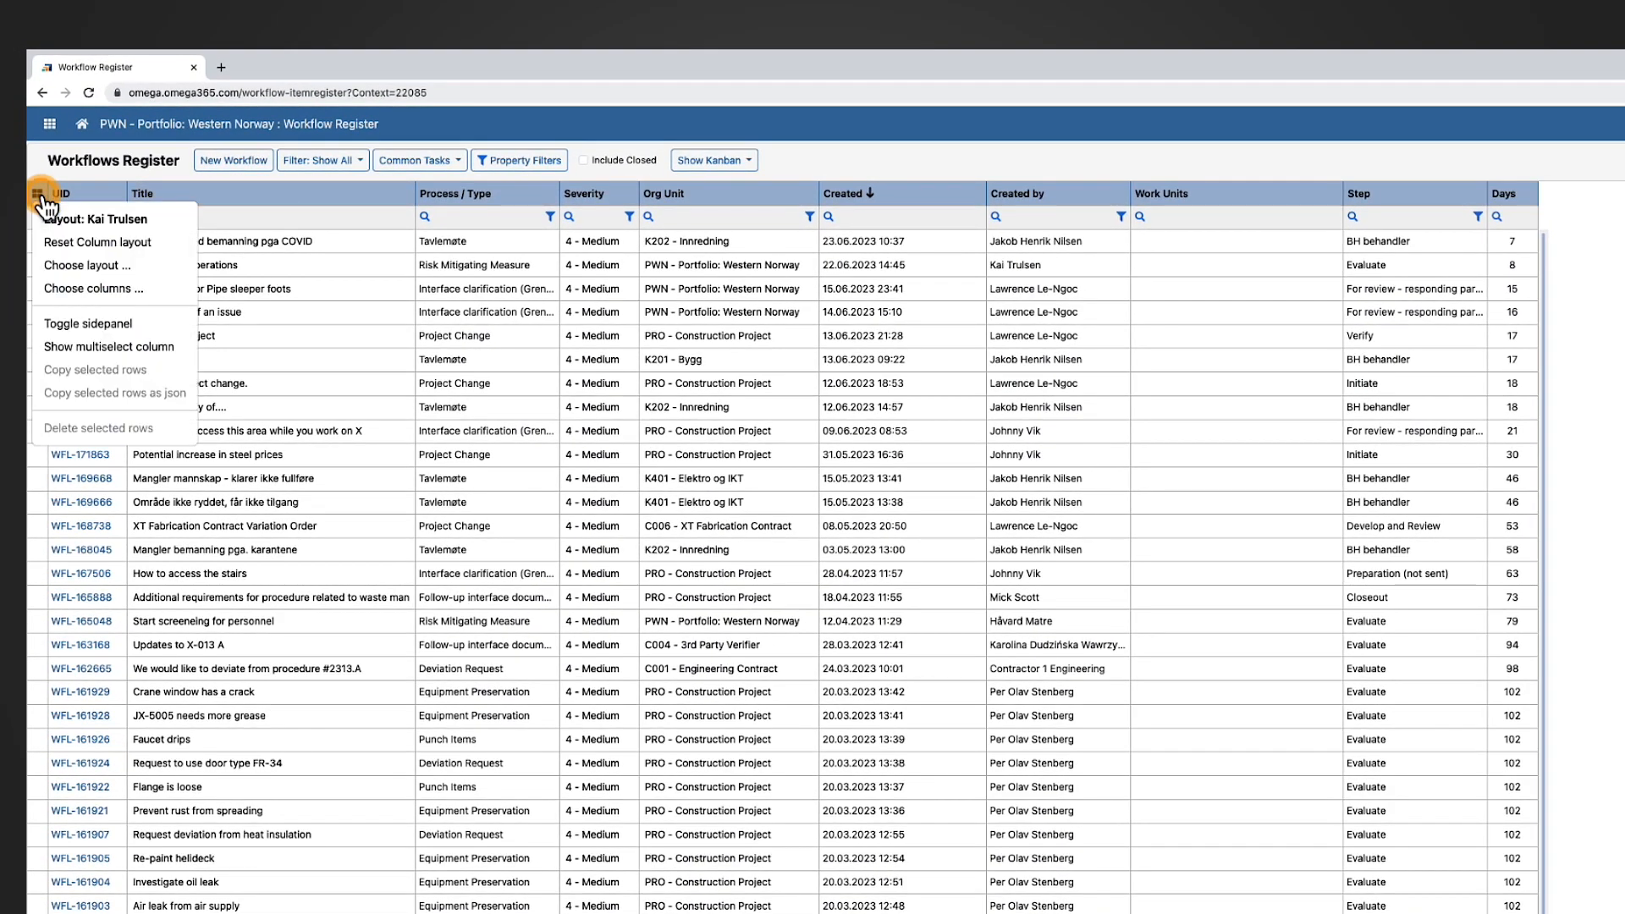
mouse_move(73, 252)
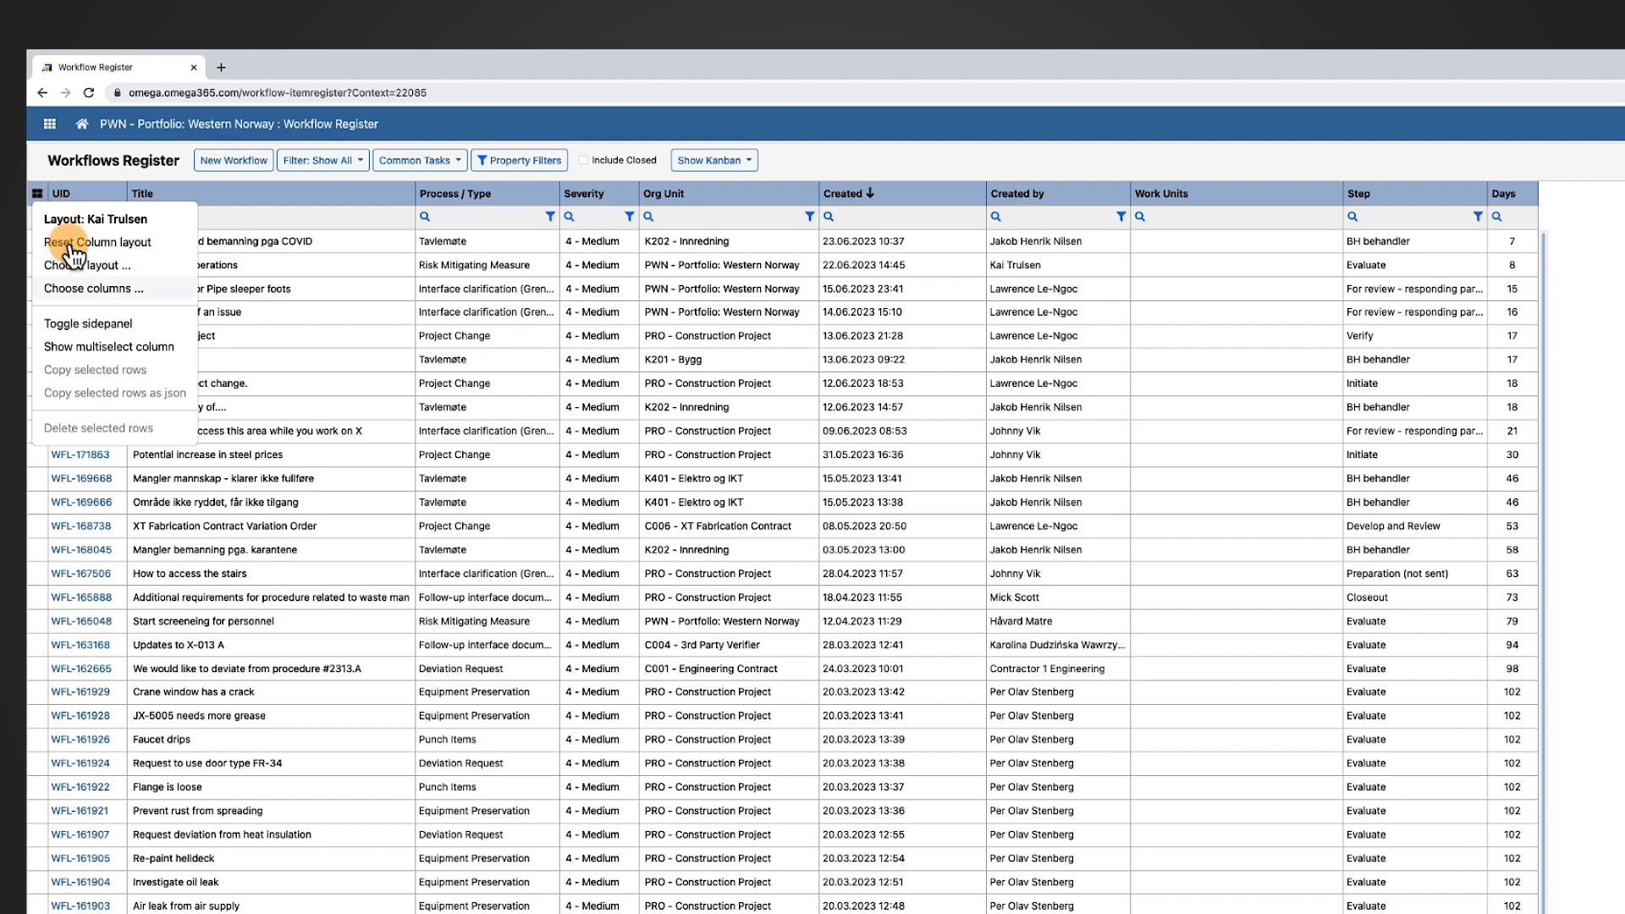
- Choose the Activity and Progress columns and confirm them into the register
click(91, 287)
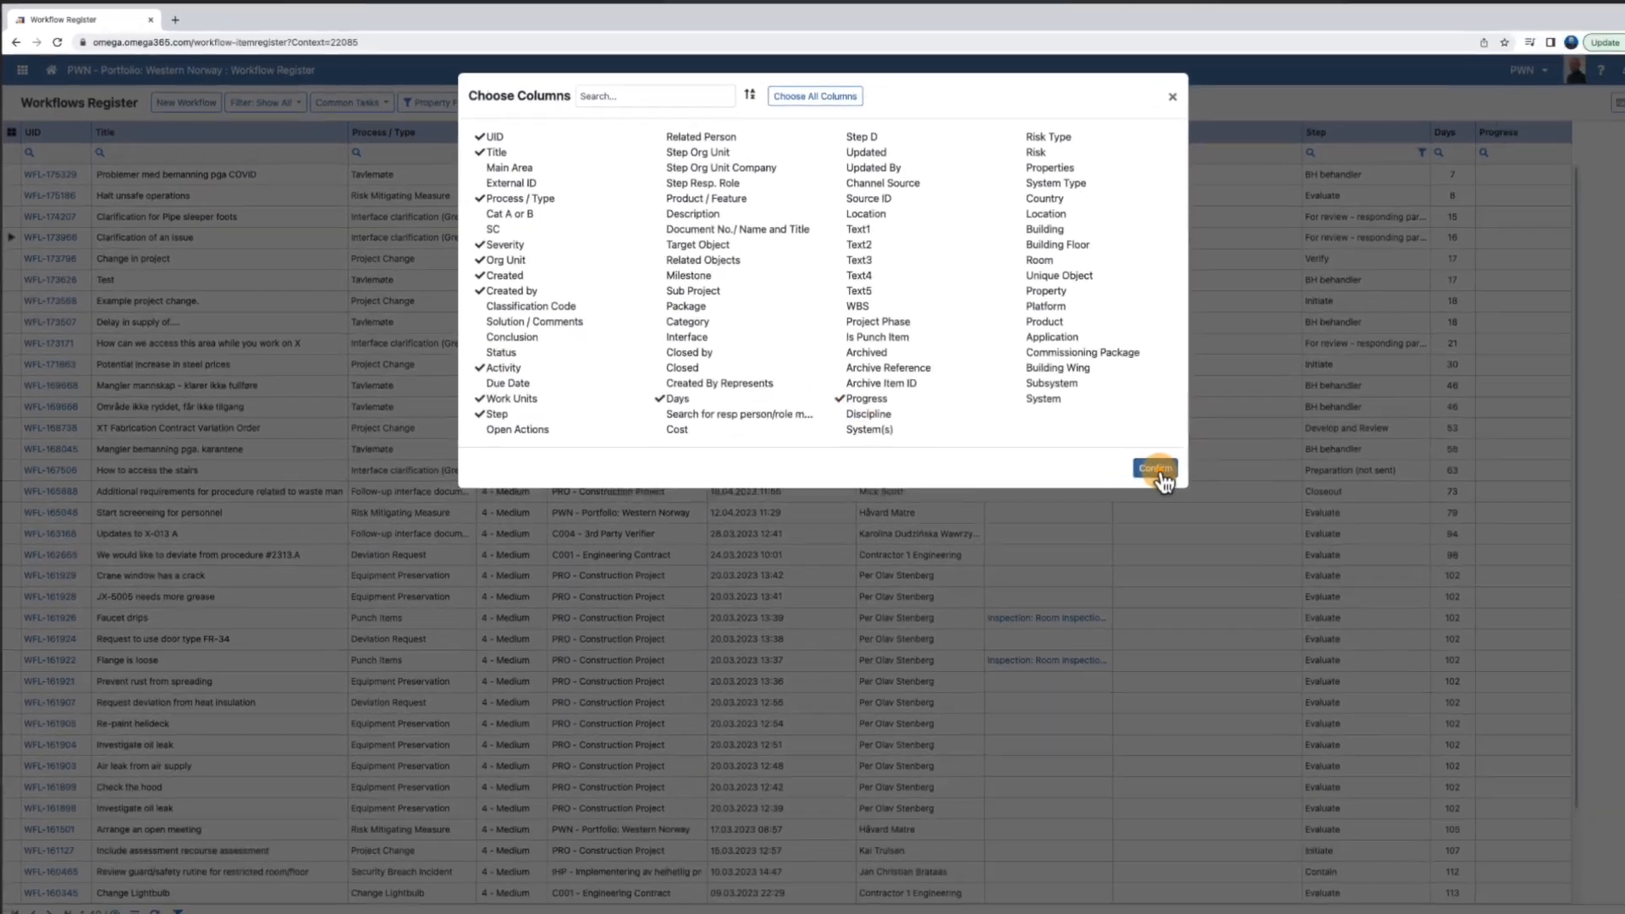
click(1153, 467)
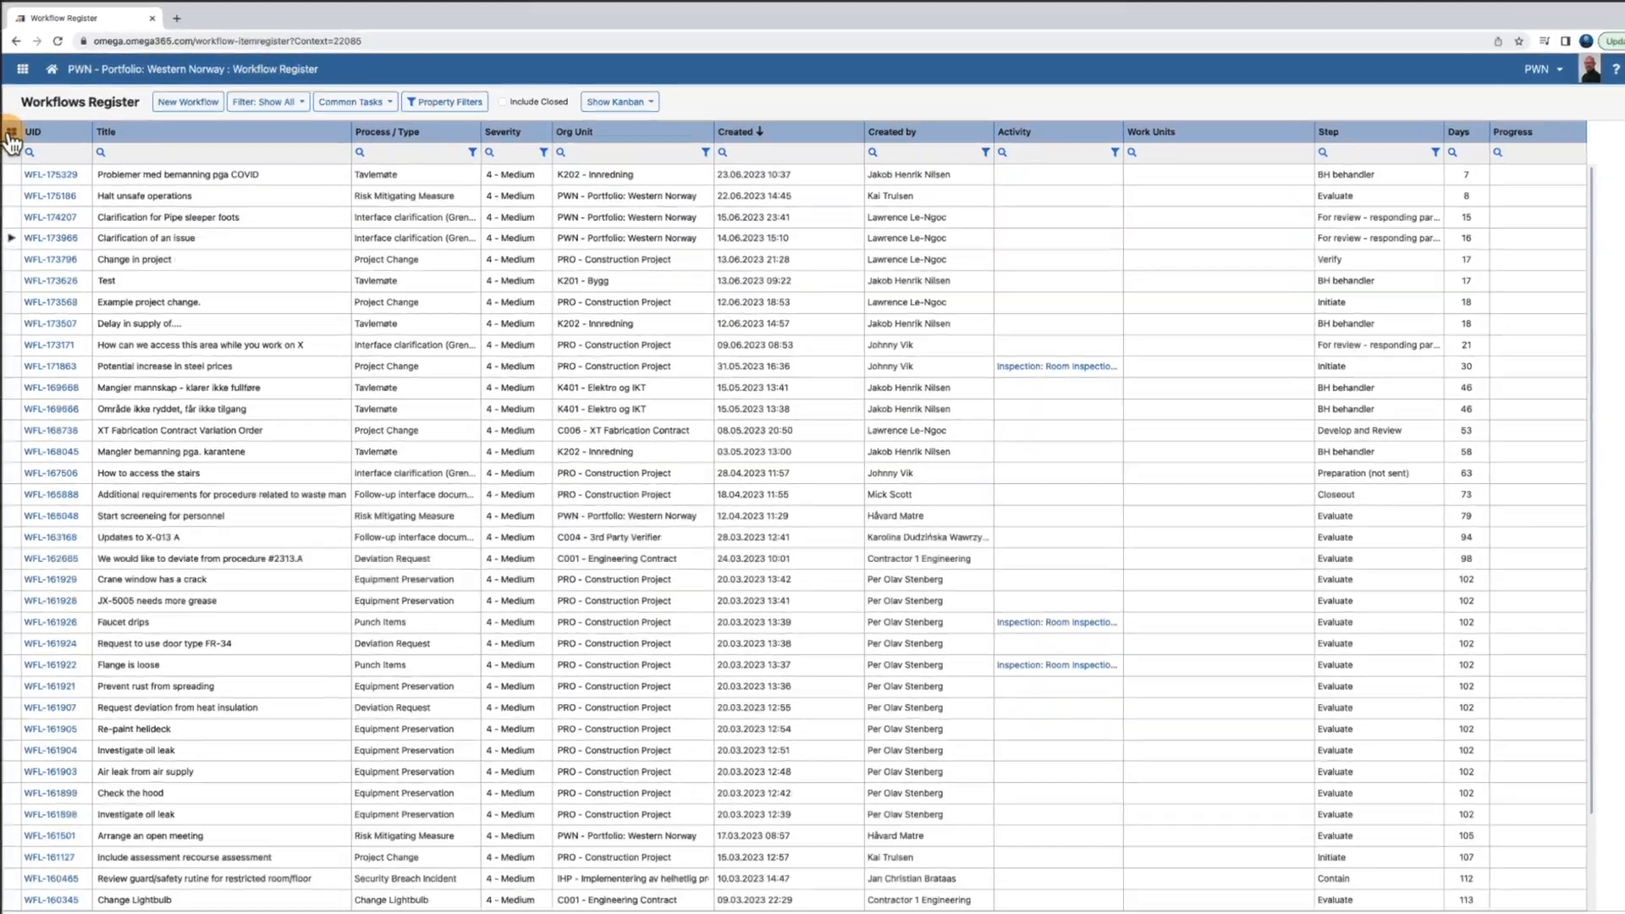
click(12, 136)
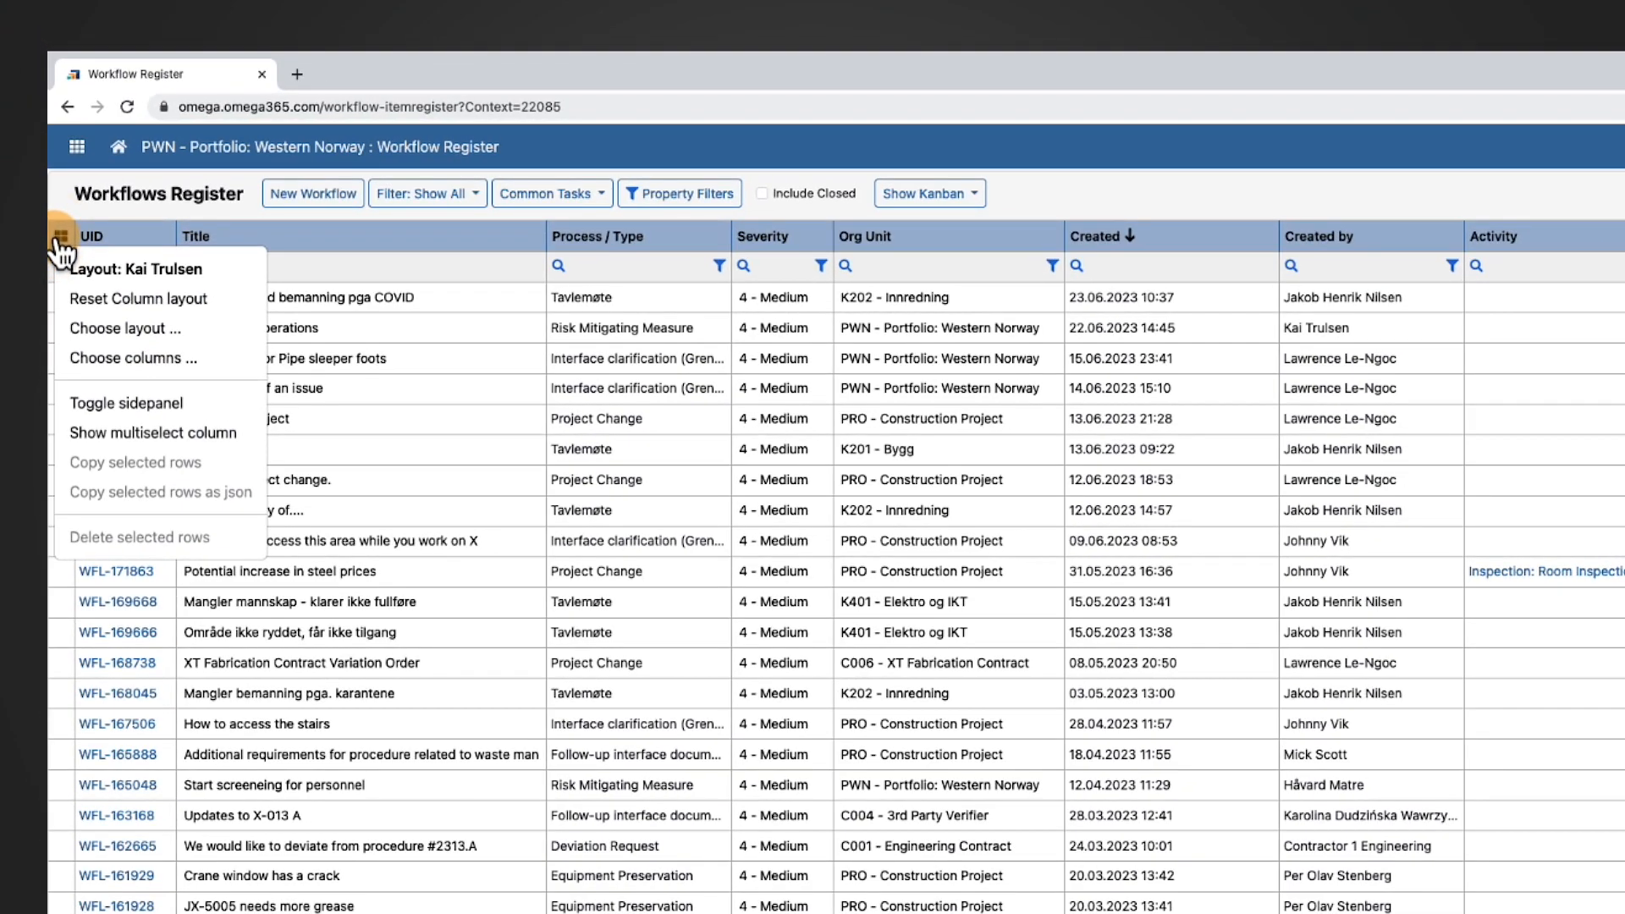